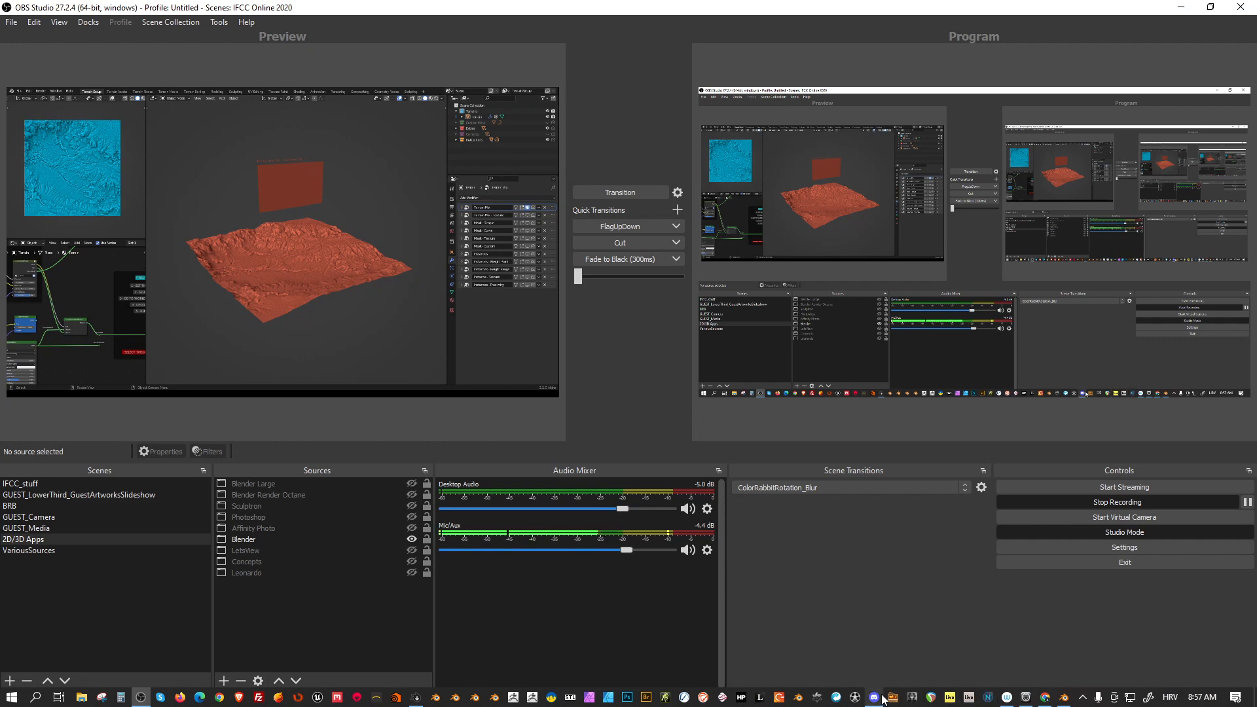
Step: Bring up the Discord support channel and scroll to the smart volume question
{"action": "left_click", "coordinate": [874, 697]}
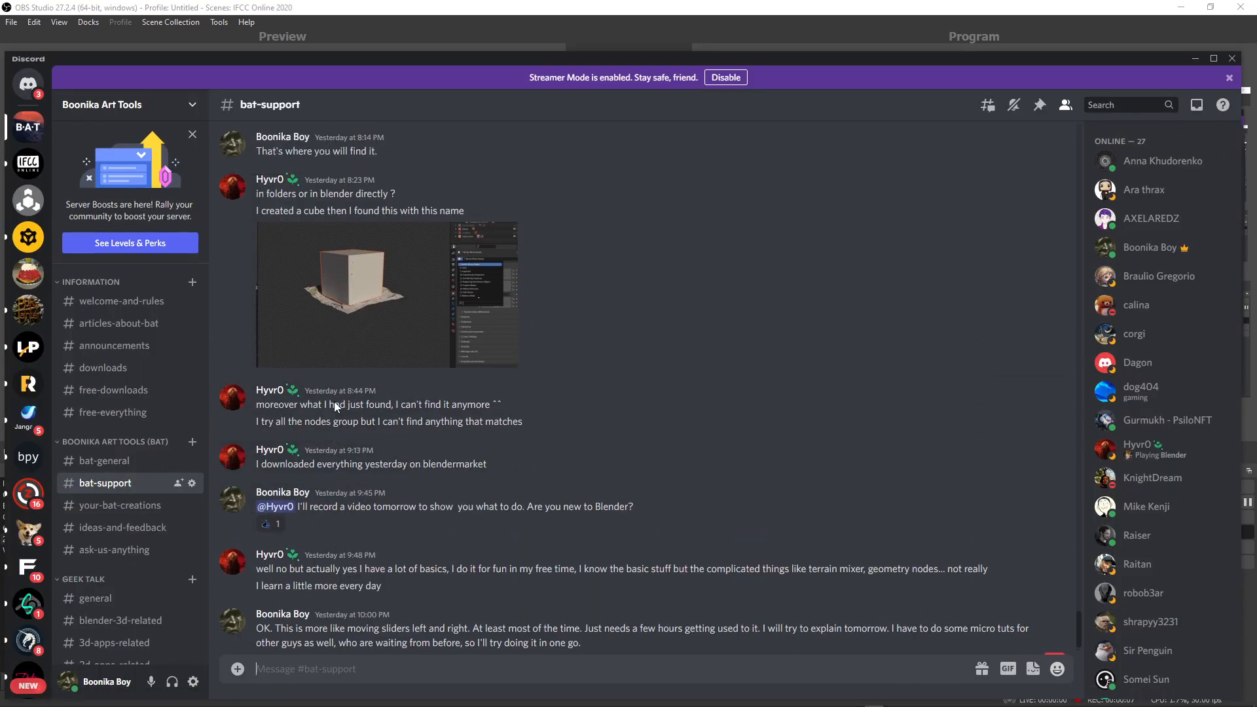
{"action": "scroll", "scroll_direction": "up", "scroll_amount": 3}
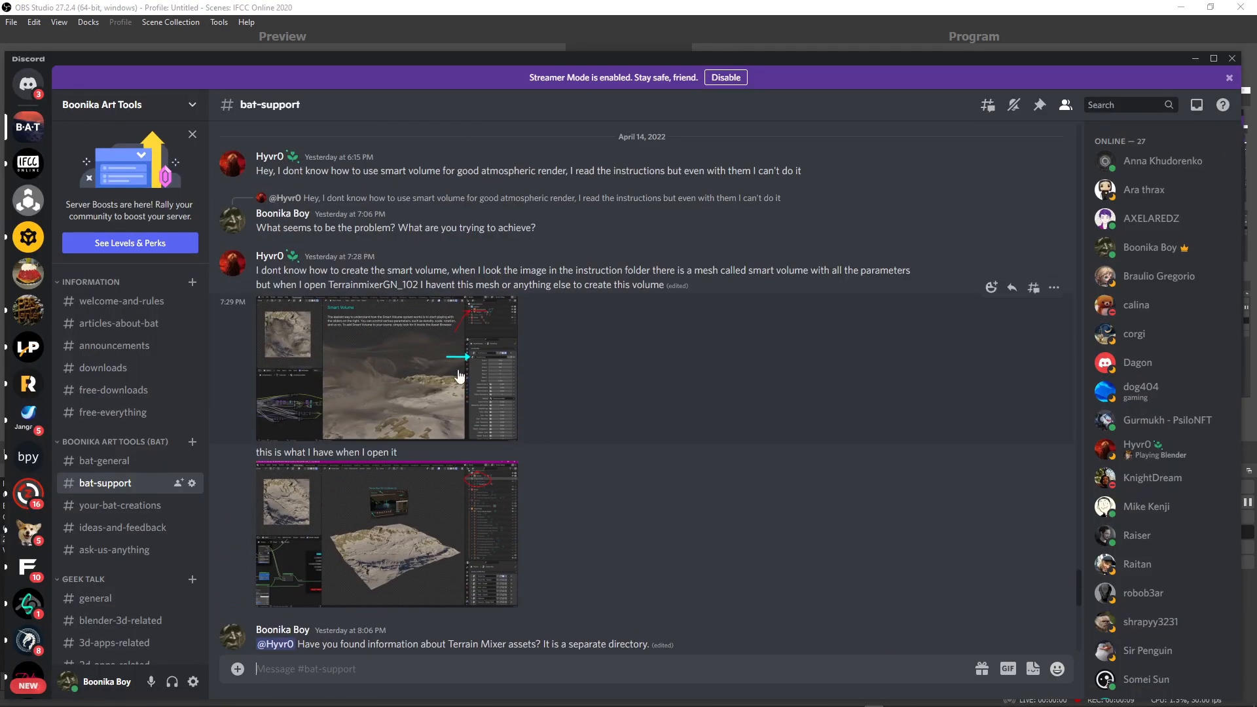
{"action": "mouse_move", "coordinate": [390, 398]}
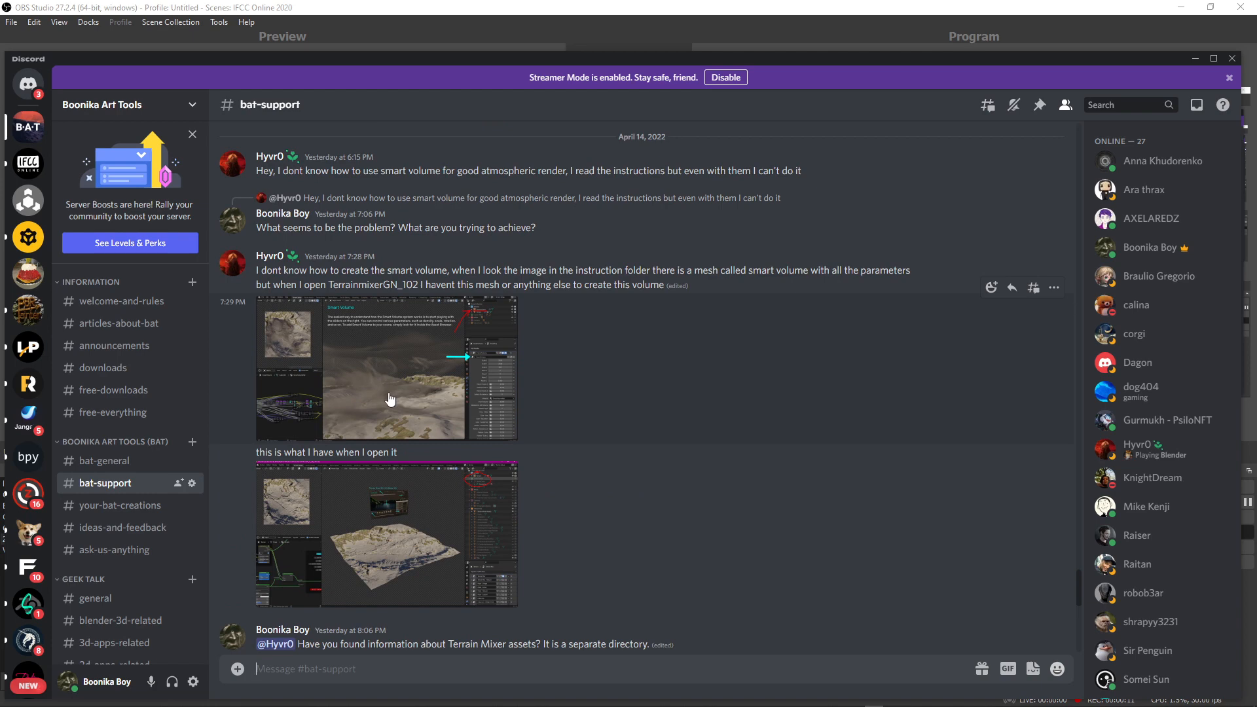
{"action": "scroll", "scroll_direction": "down", "scroll_amount": 3}
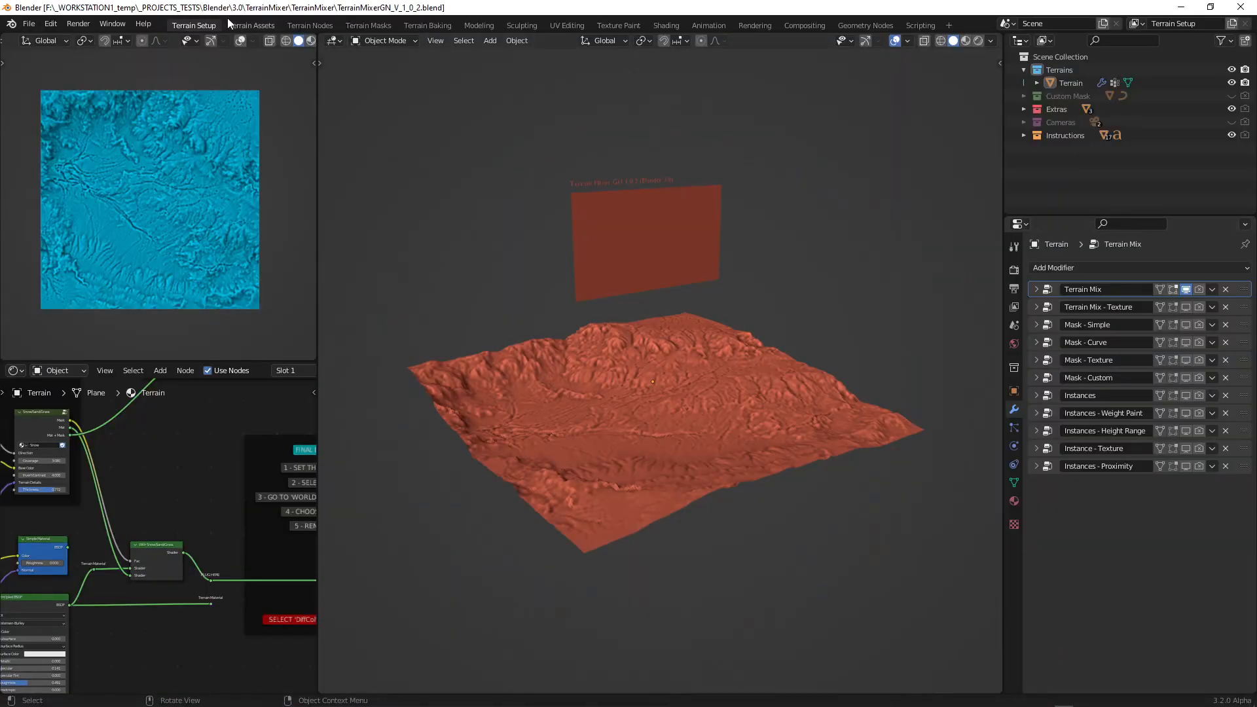
{"action": "mouse_move", "coordinate": [356, 113]}
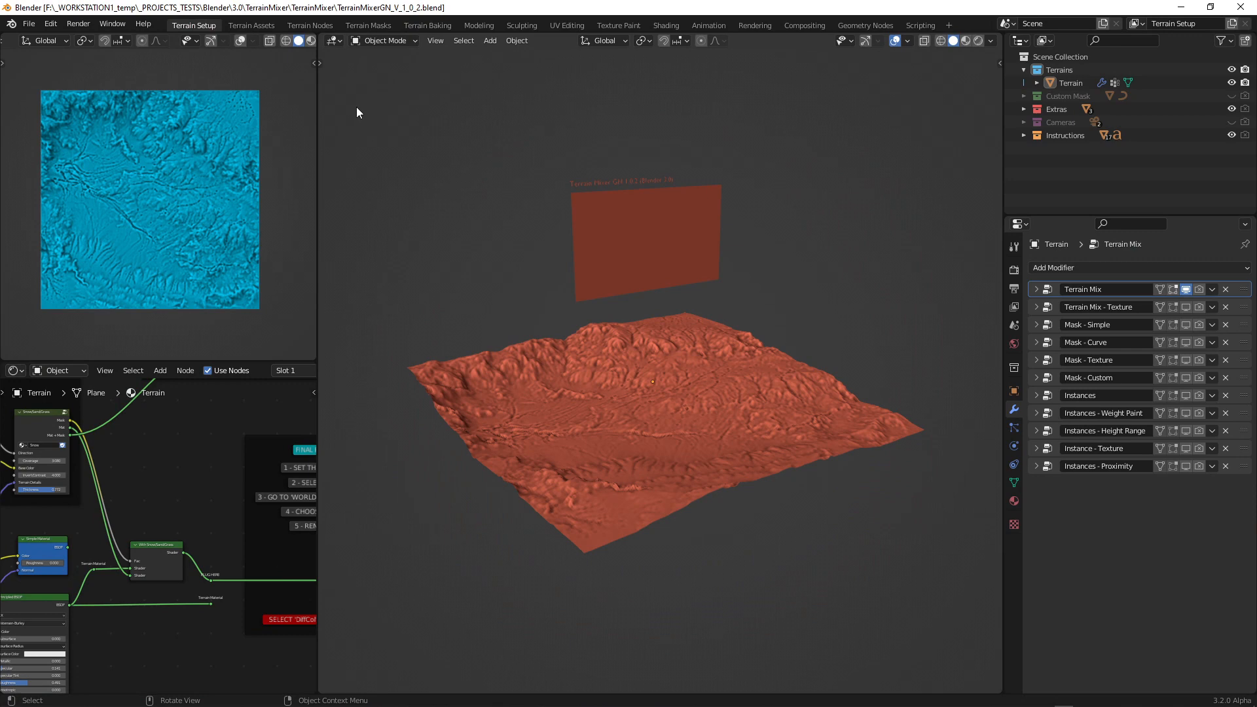
{"action": "mouse_move", "coordinate": [522, 223]}
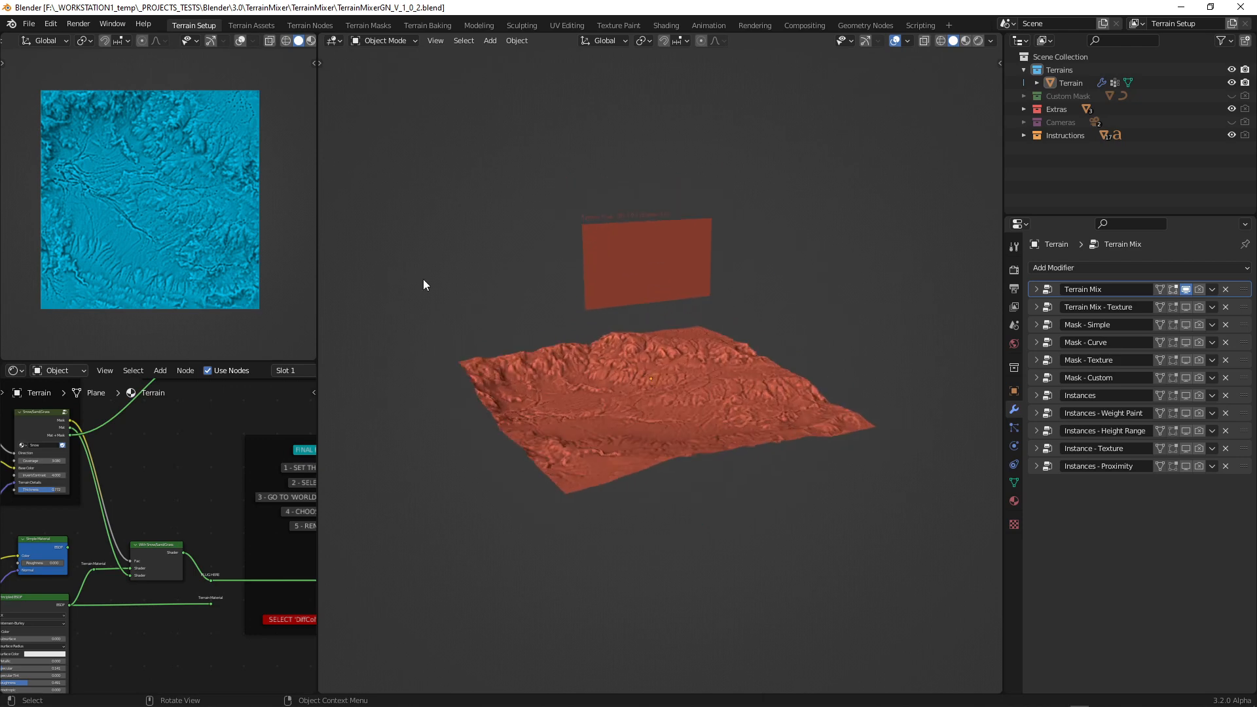
{"action": "mouse_move", "coordinate": [252, 25]}
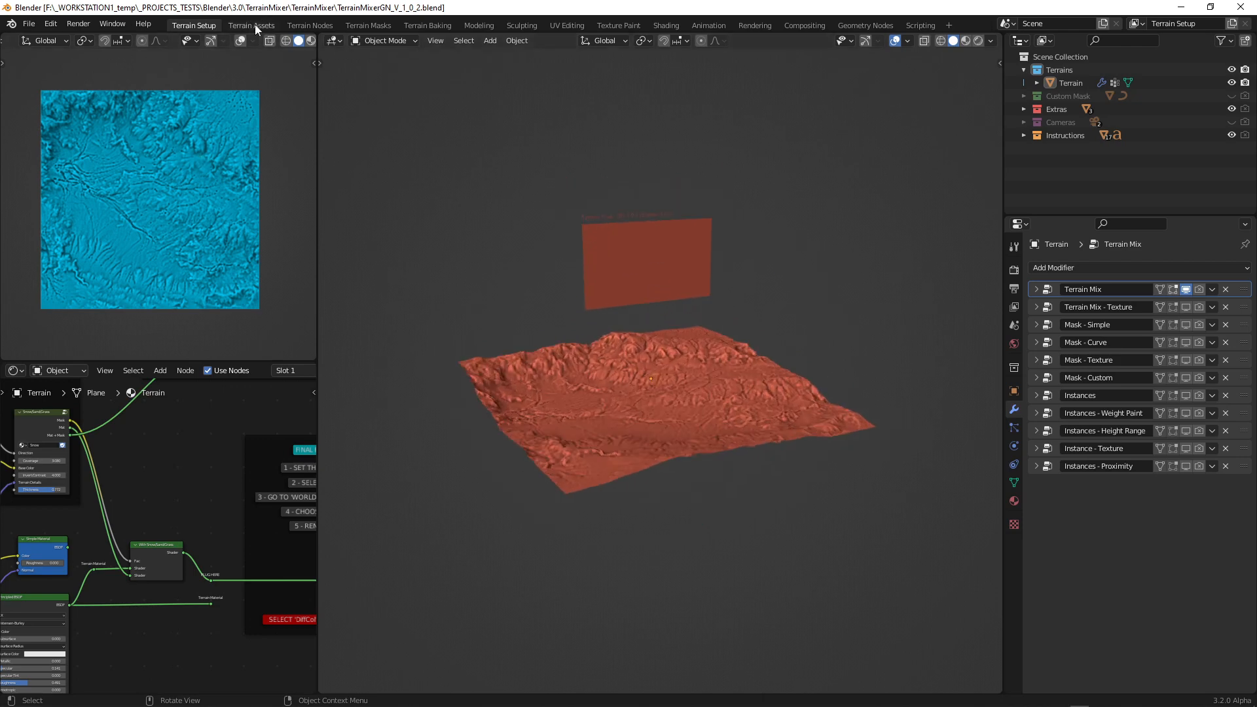
Step: Show the Terrain Assets workspace with the Skies library, then bring up Edit > Preferences
{"action": "left_click", "coordinate": [252, 25]}
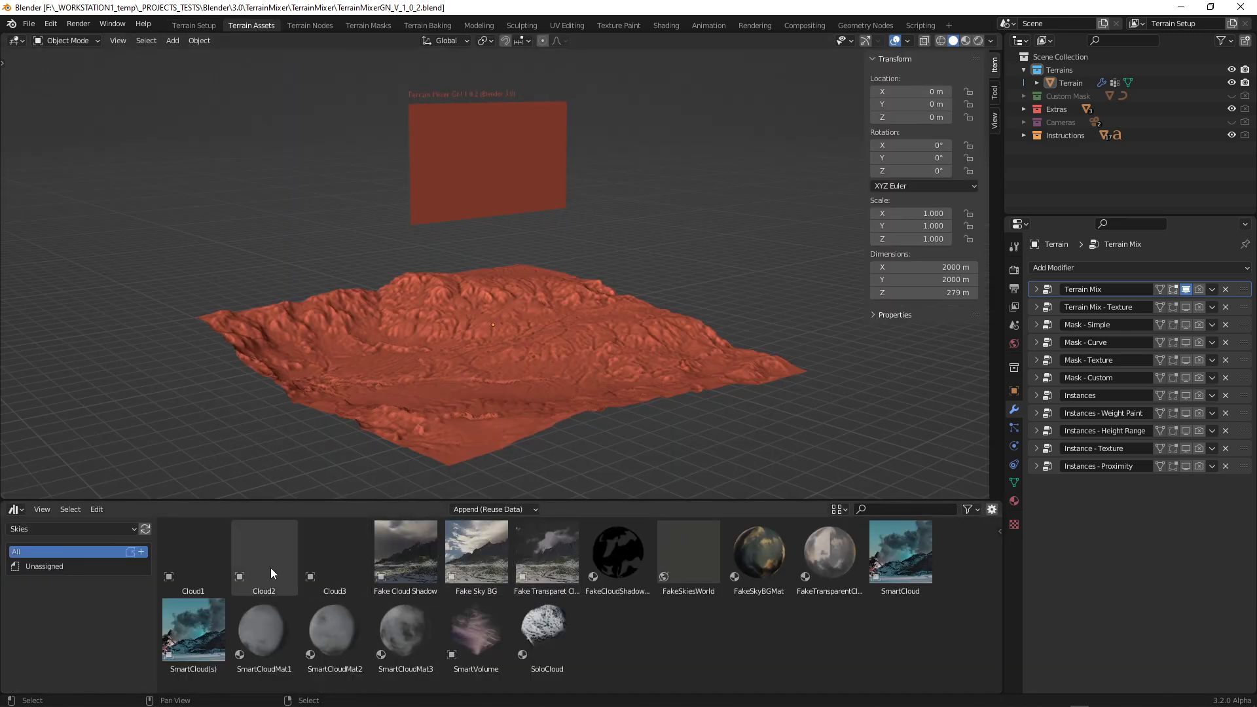
{"action": "mouse_move", "coordinate": [971, 620]}
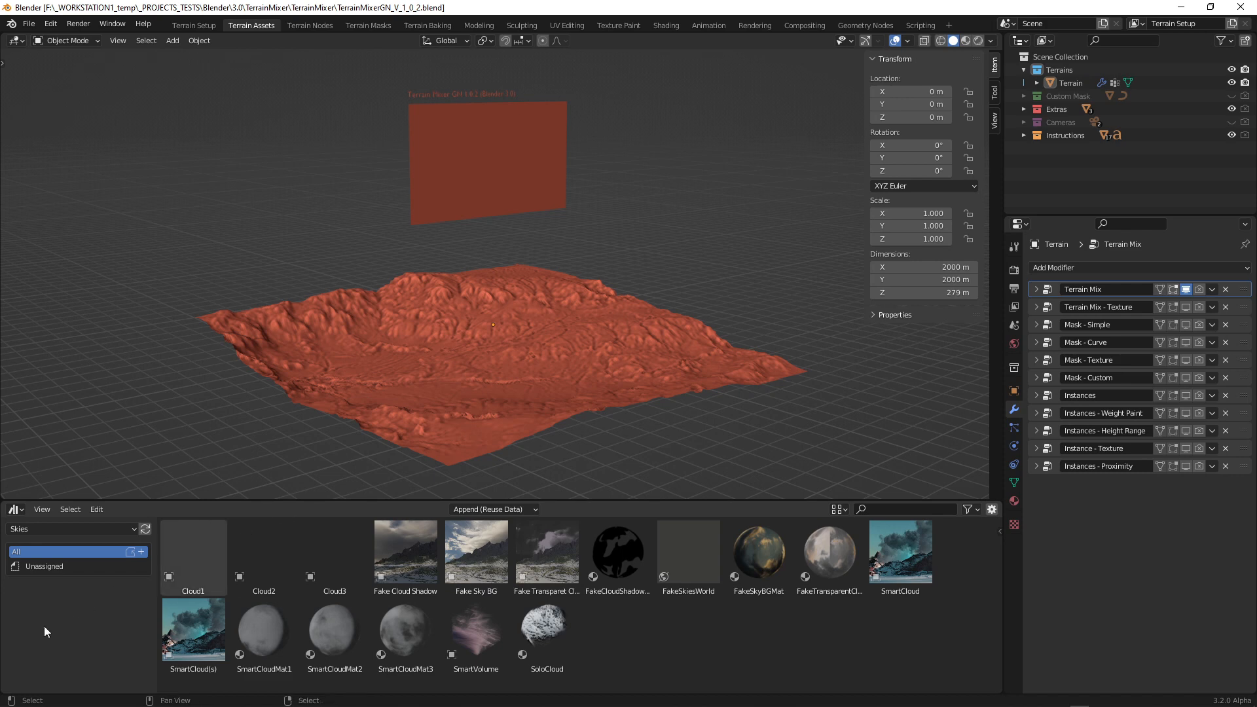
{"action": "mouse_move", "coordinate": [54, 34]}
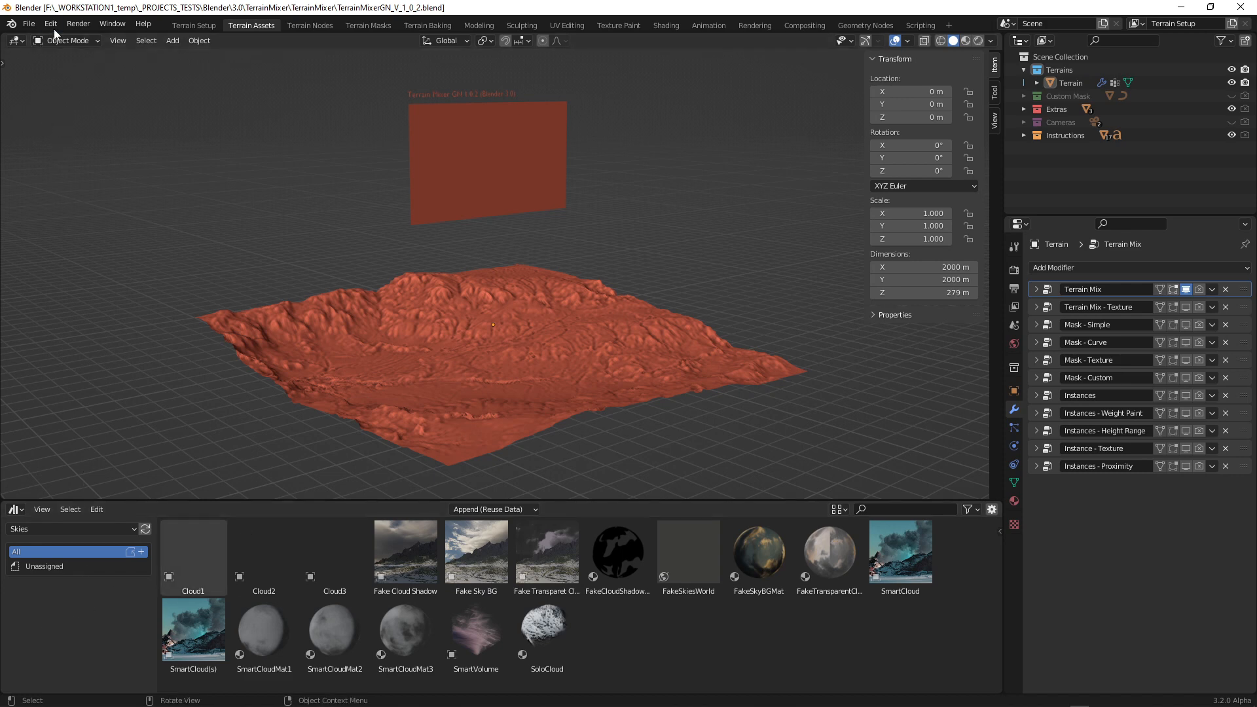
{"action": "left_click", "coordinate": [50, 23]}
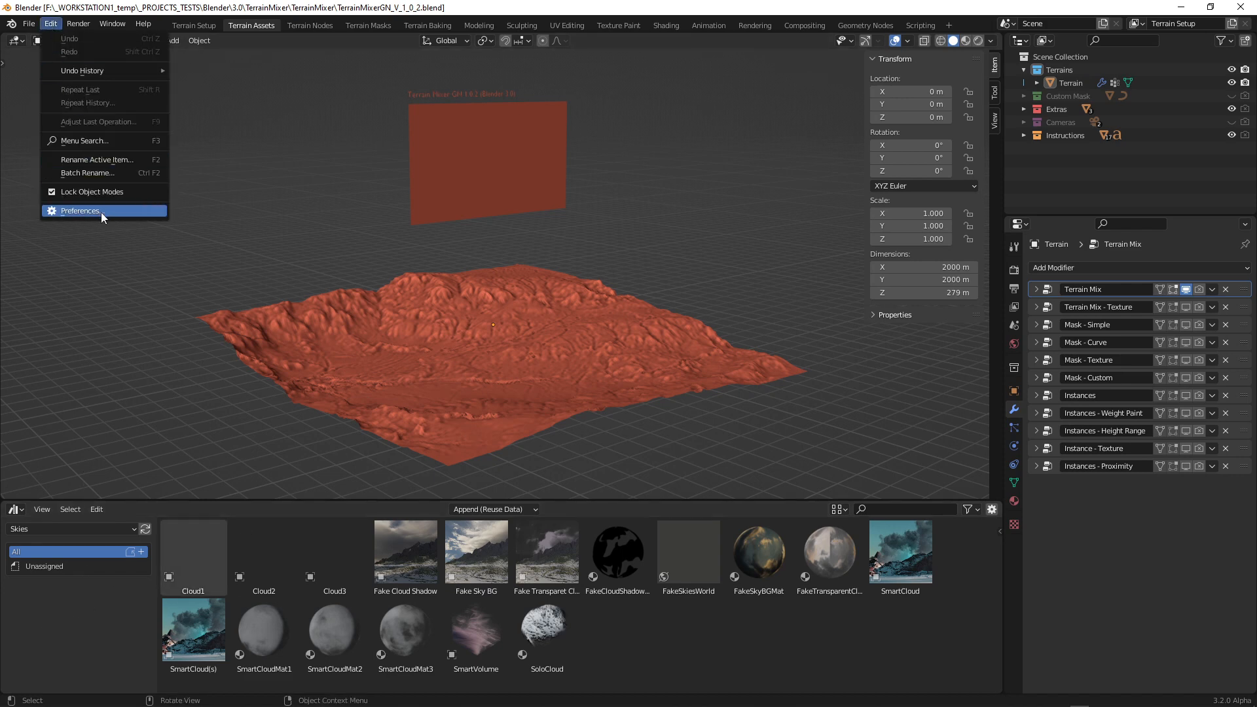
{"action": "left_click", "coordinate": [80, 211]}
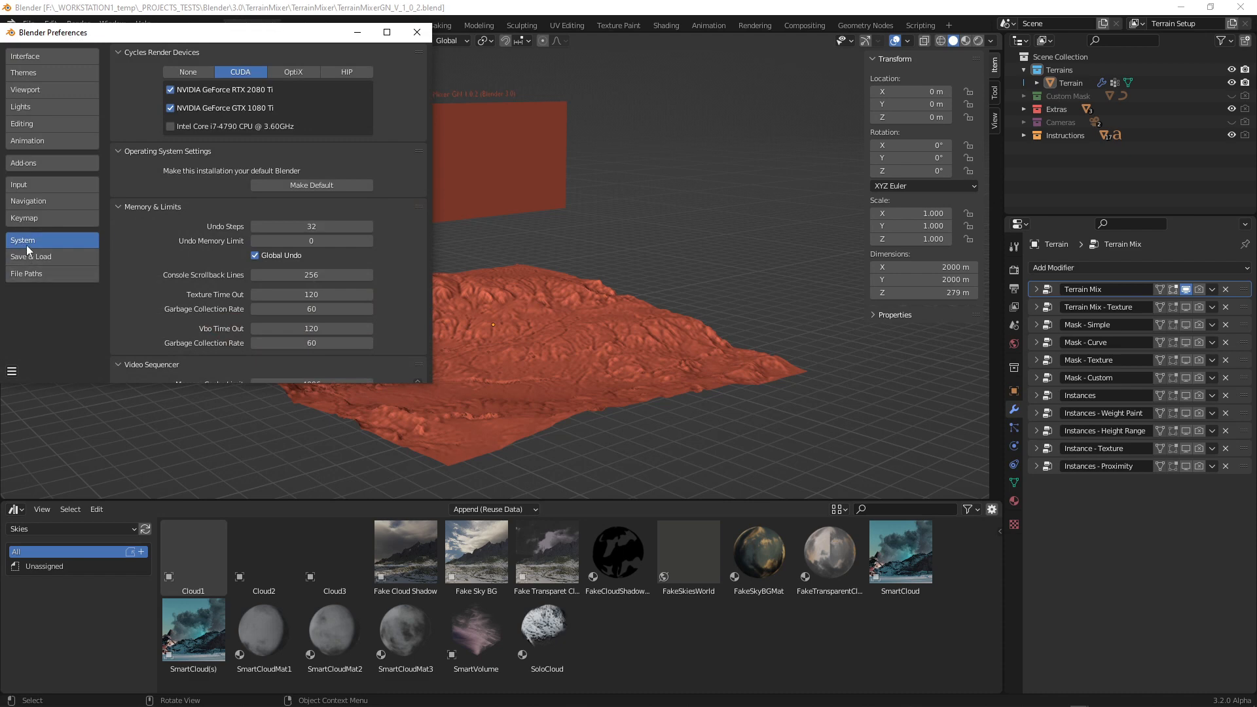
{"action": "mouse_move", "coordinate": [23, 163]}
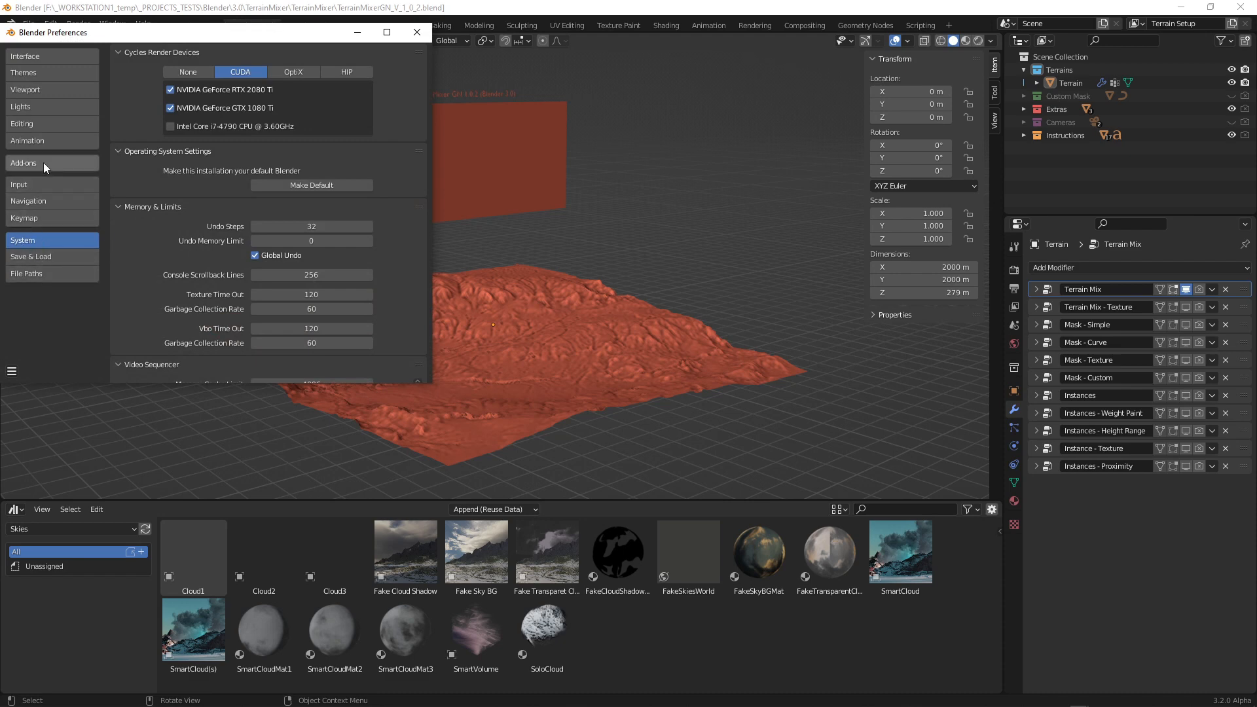
{"action": "mouse_move", "coordinate": [45, 223]}
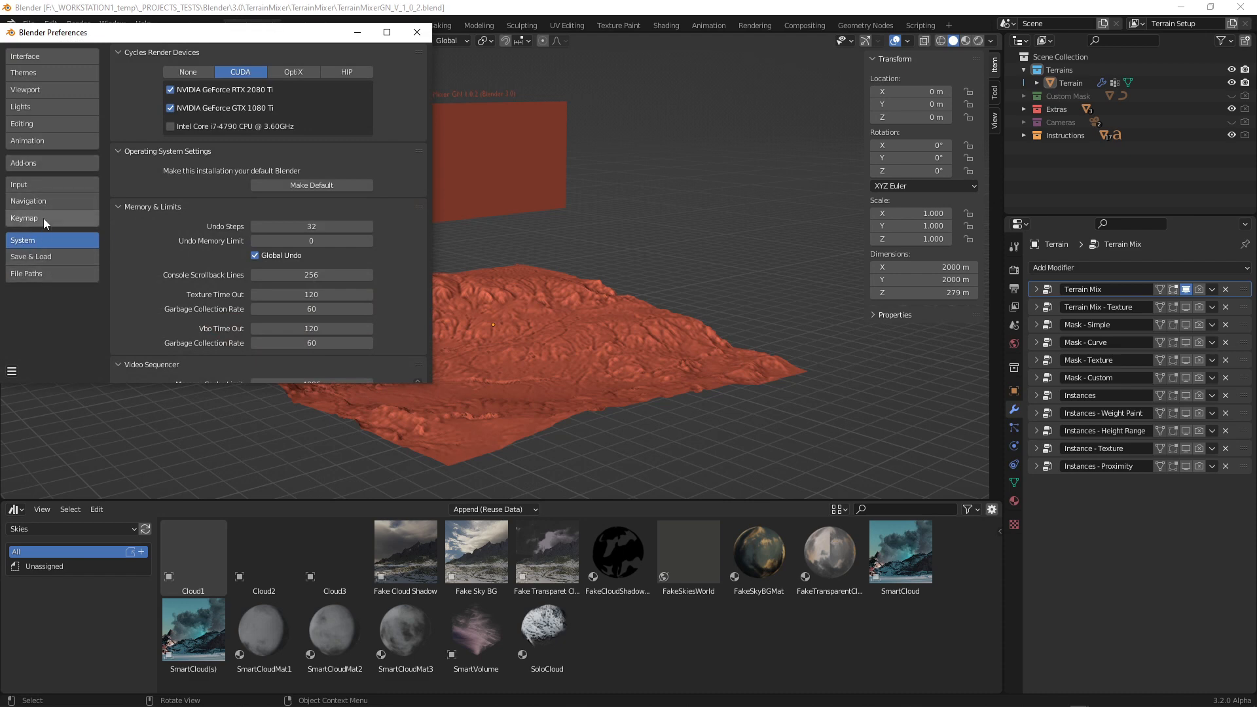
Step: From File Paths, add an asset library and navigate into the Assets/Terrains folder
{"action": "left_click", "coordinate": [26, 273]}
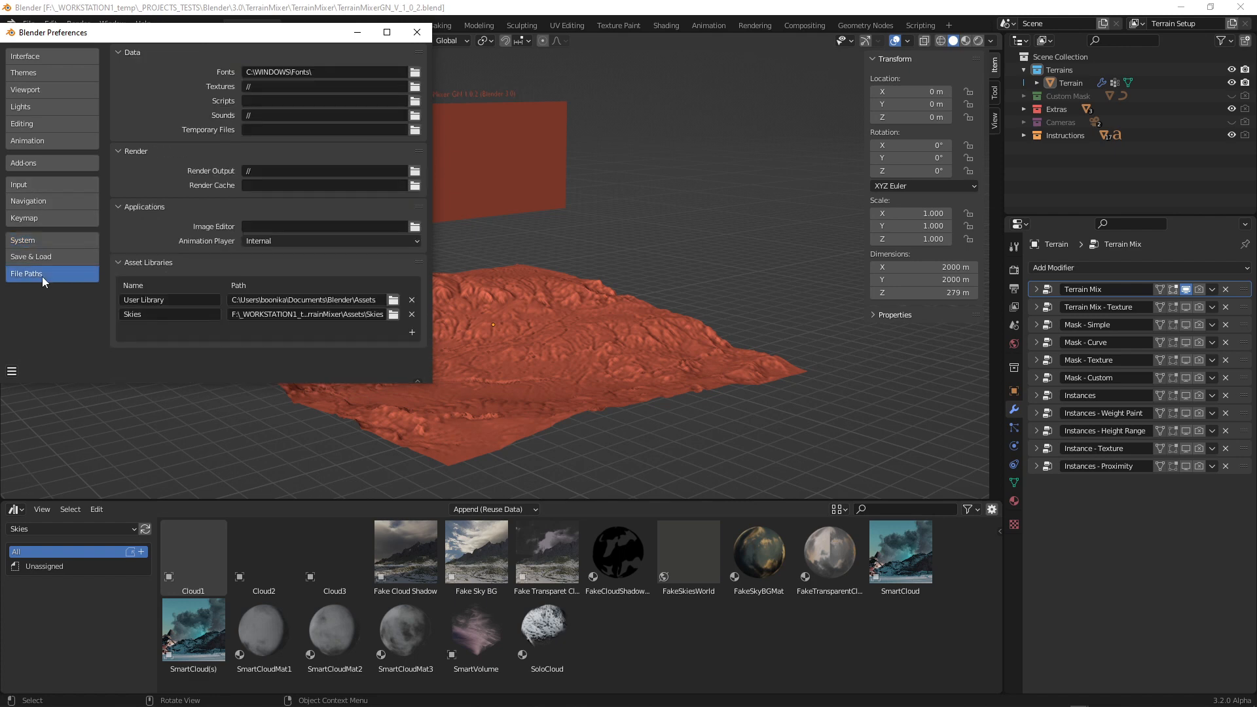
{"action": "mouse_move", "coordinate": [385, 317]}
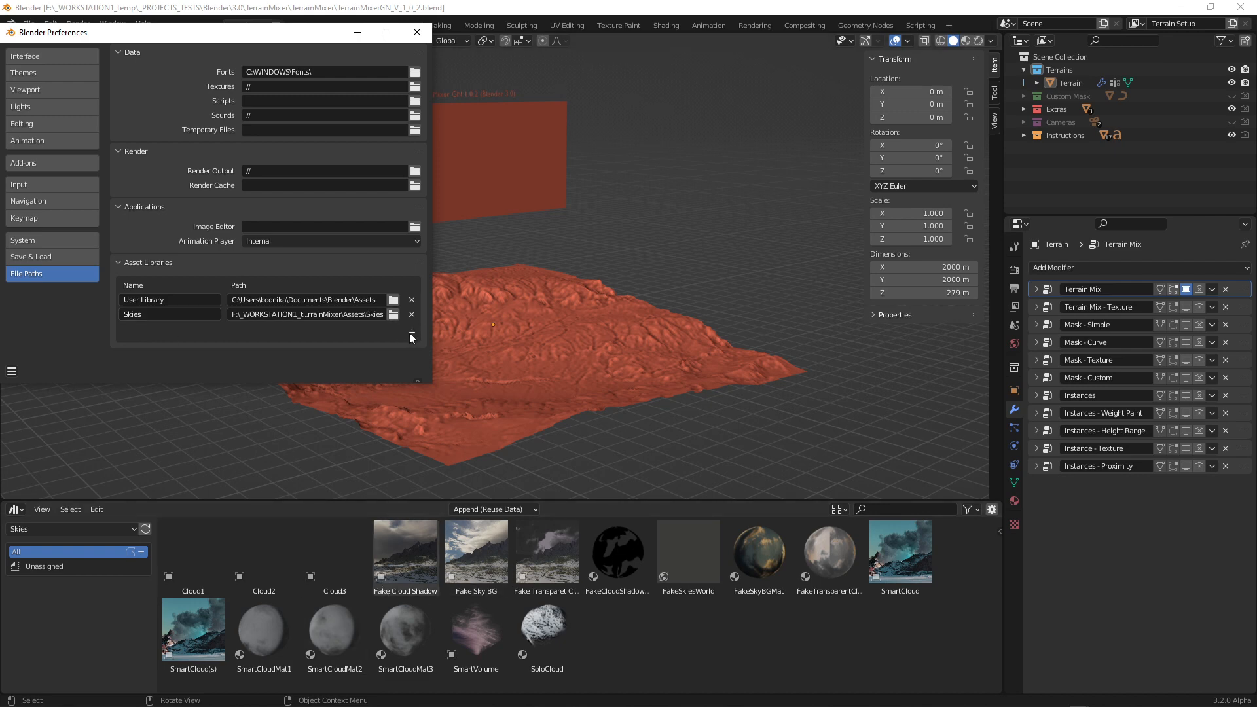
{"action": "left_click", "coordinate": [410, 335]}
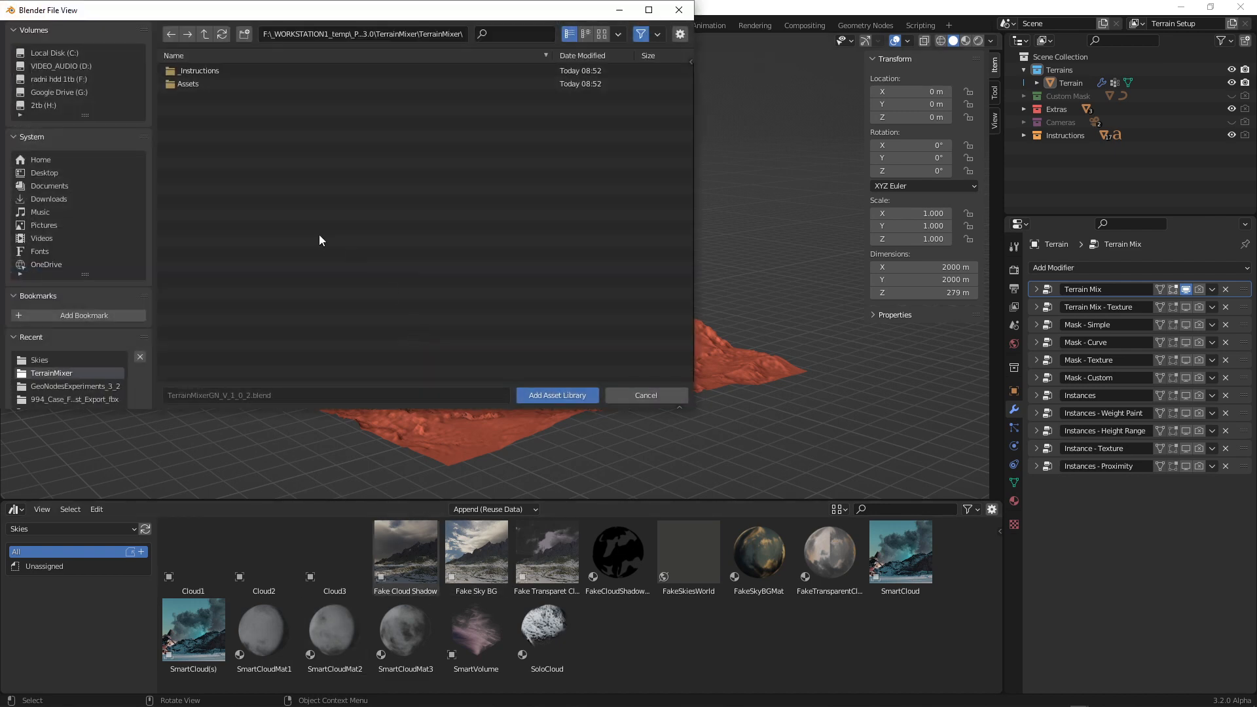
{"action": "left_click", "coordinate": [189, 84]}
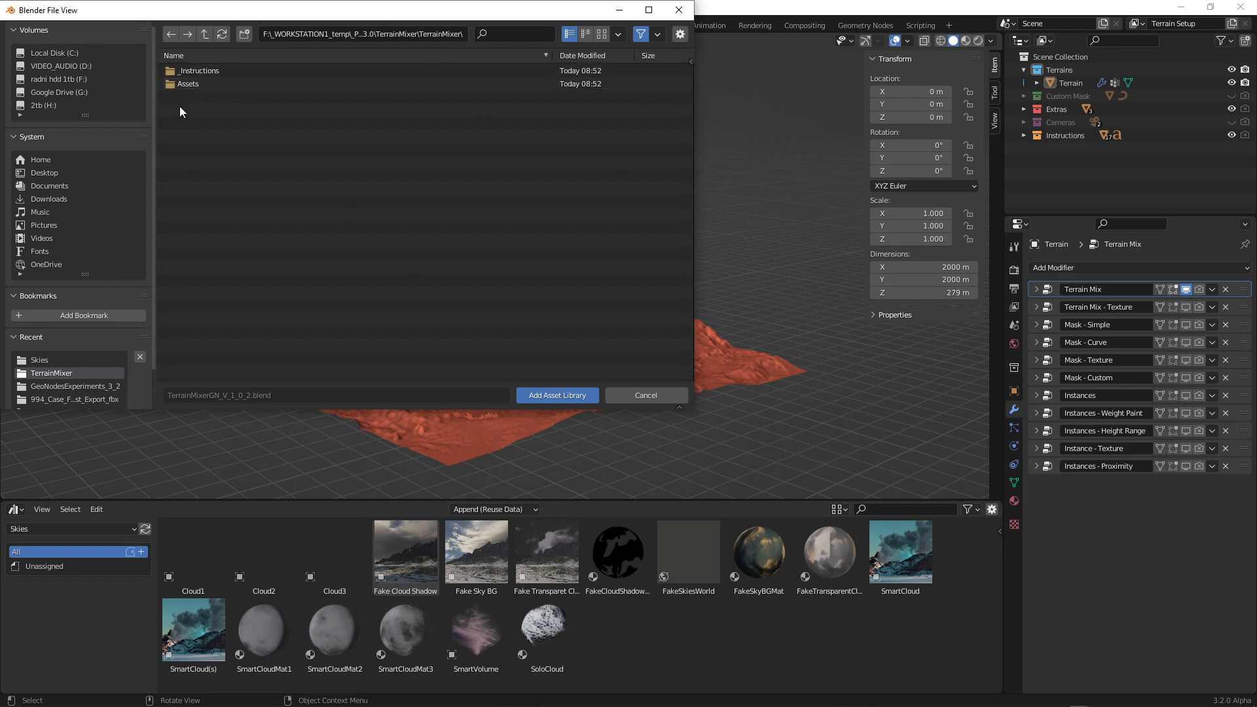
{"action": "double_click", "coordinate": [187, 84]}
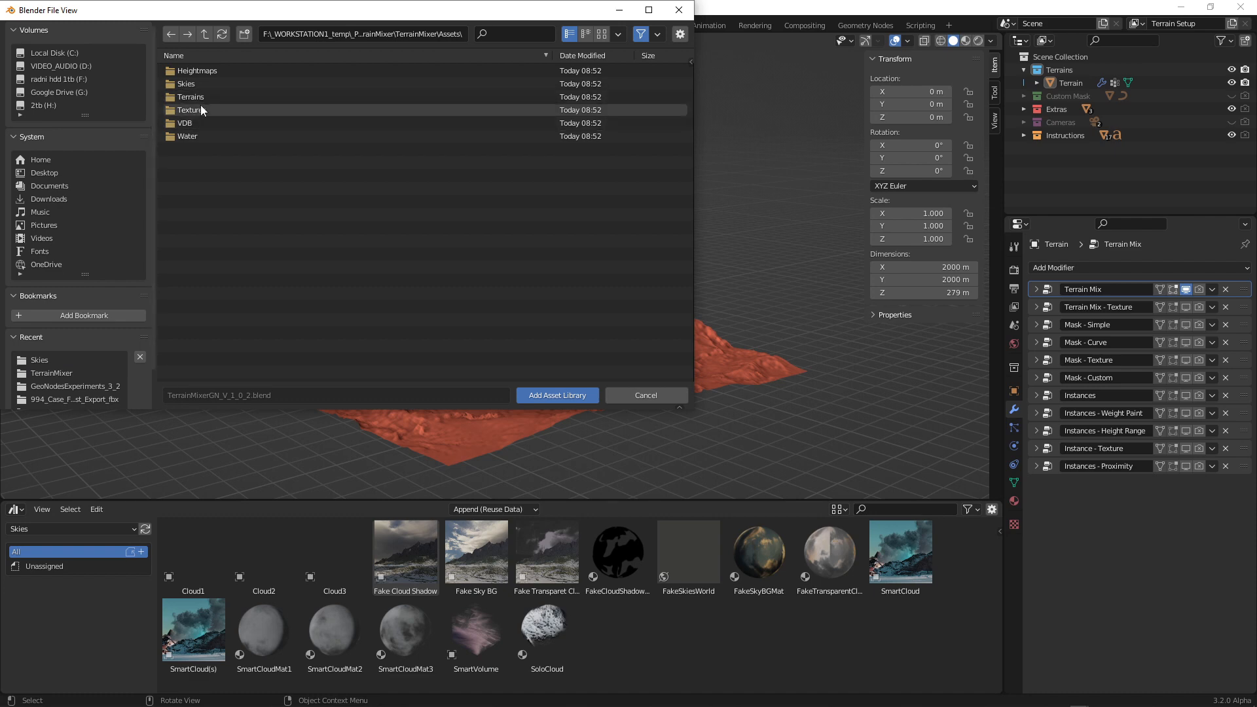
{"action": "left_click", "coordinate": [191, 95]}
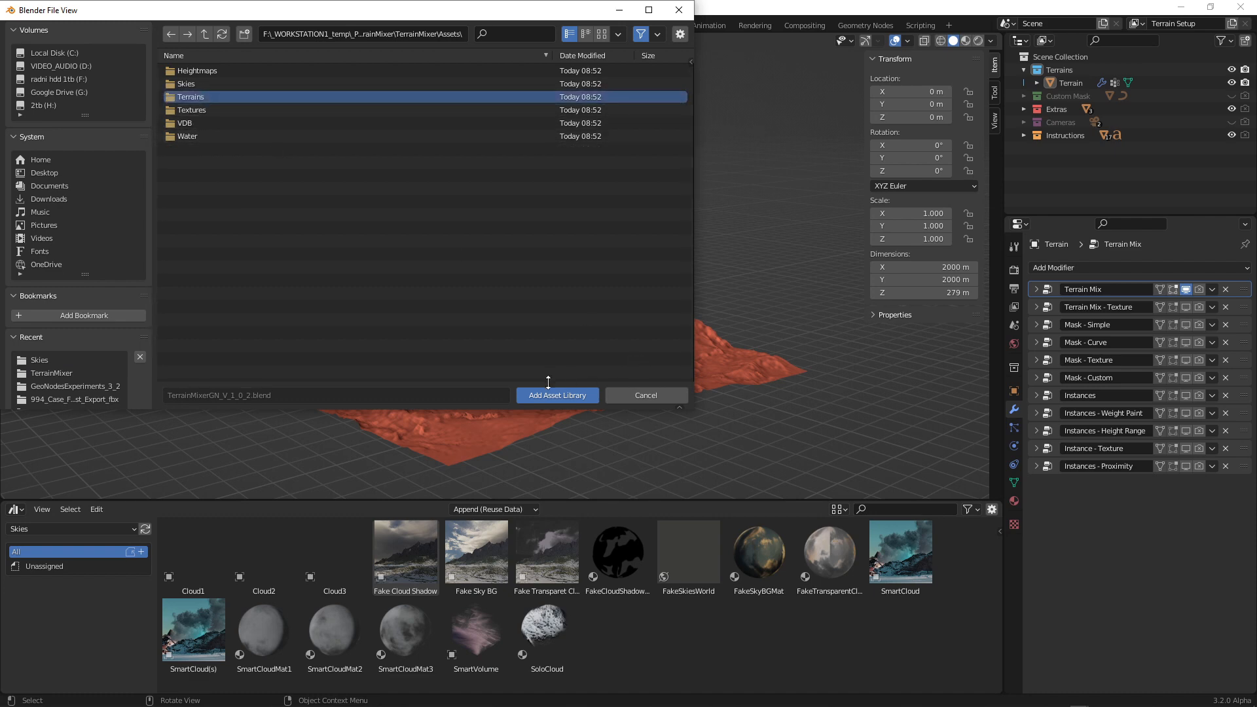
{"action": "double_click", "coordinate": [191, 95]}
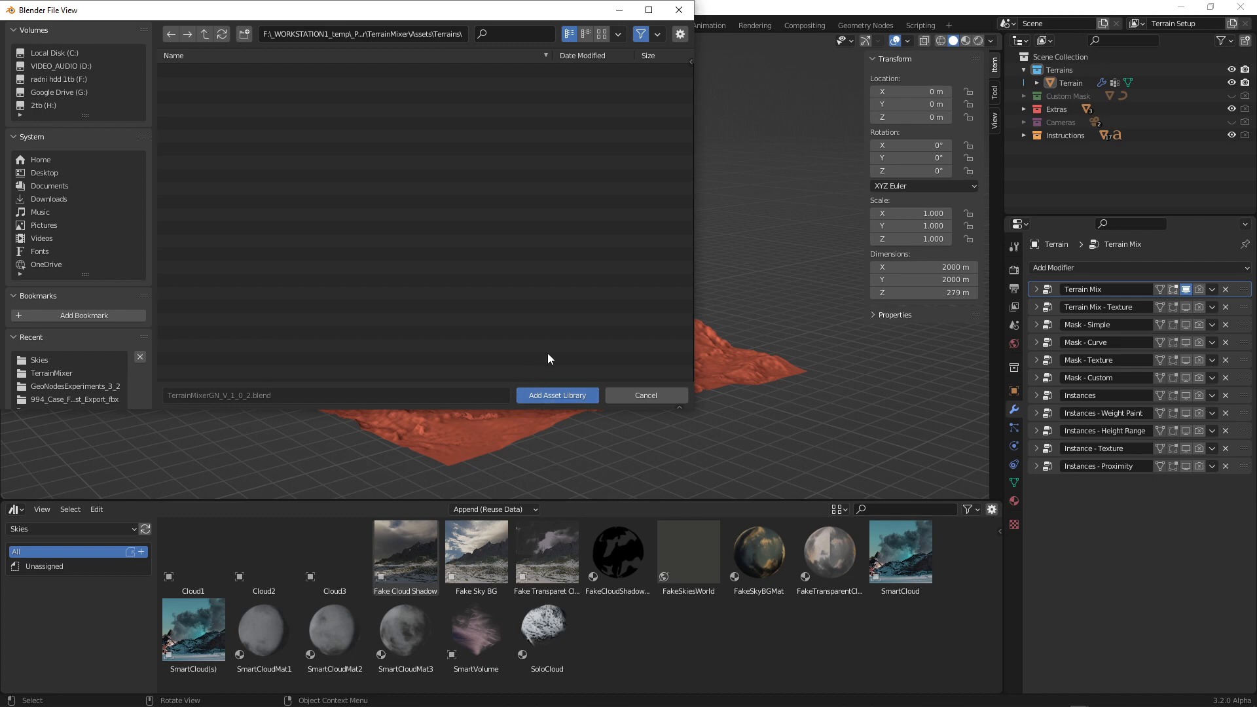
Step: Confirm Terrains as a new asset library and browse its Simple Terrain assets in the Asset Browser
{"action": "left_click", "coordinate": [557, 394]}
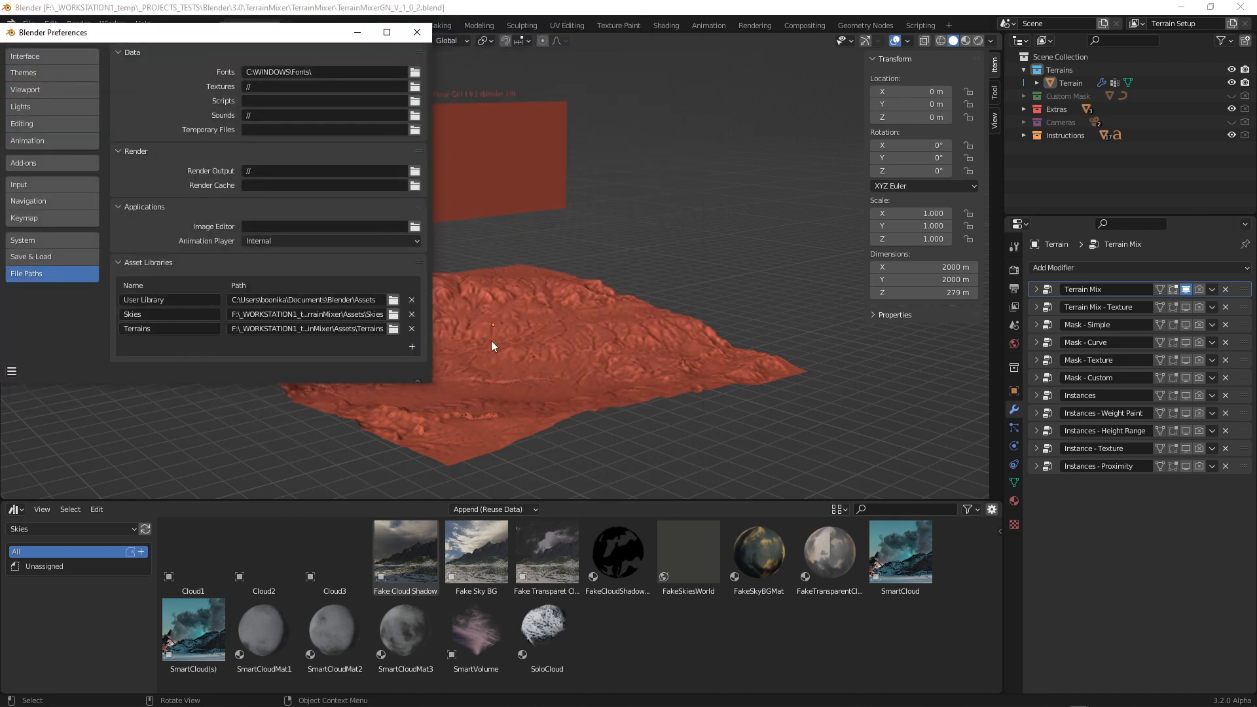
{"action": "mouse_move", "coordinate": [395, 346]}
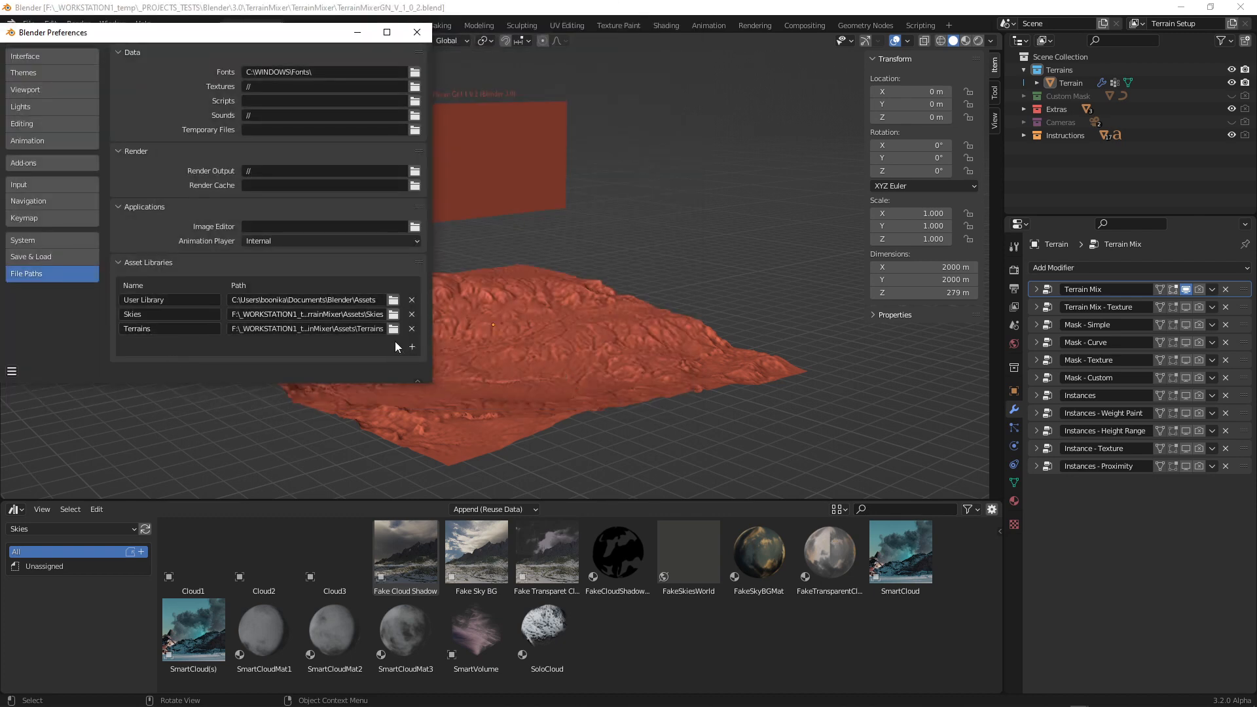
{"action": "left_click", "coordinate": [417, 32]}
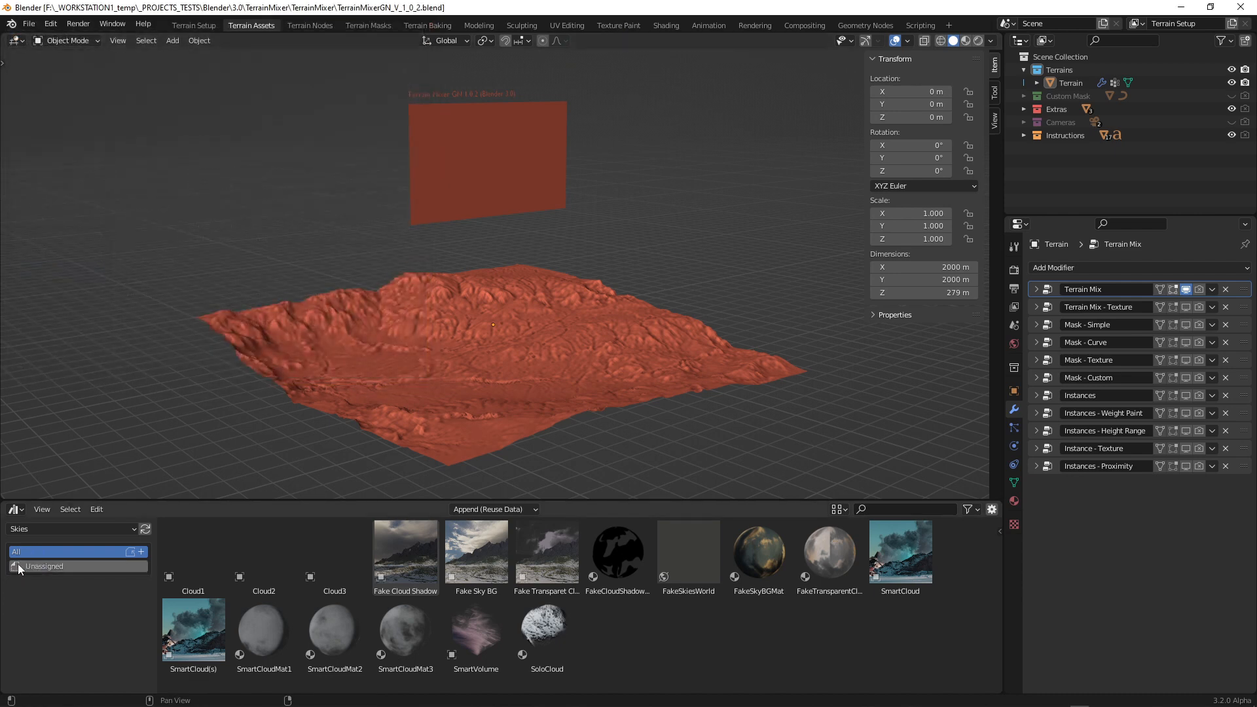
{"action": "left_click", "coordinate": [70, 530]}
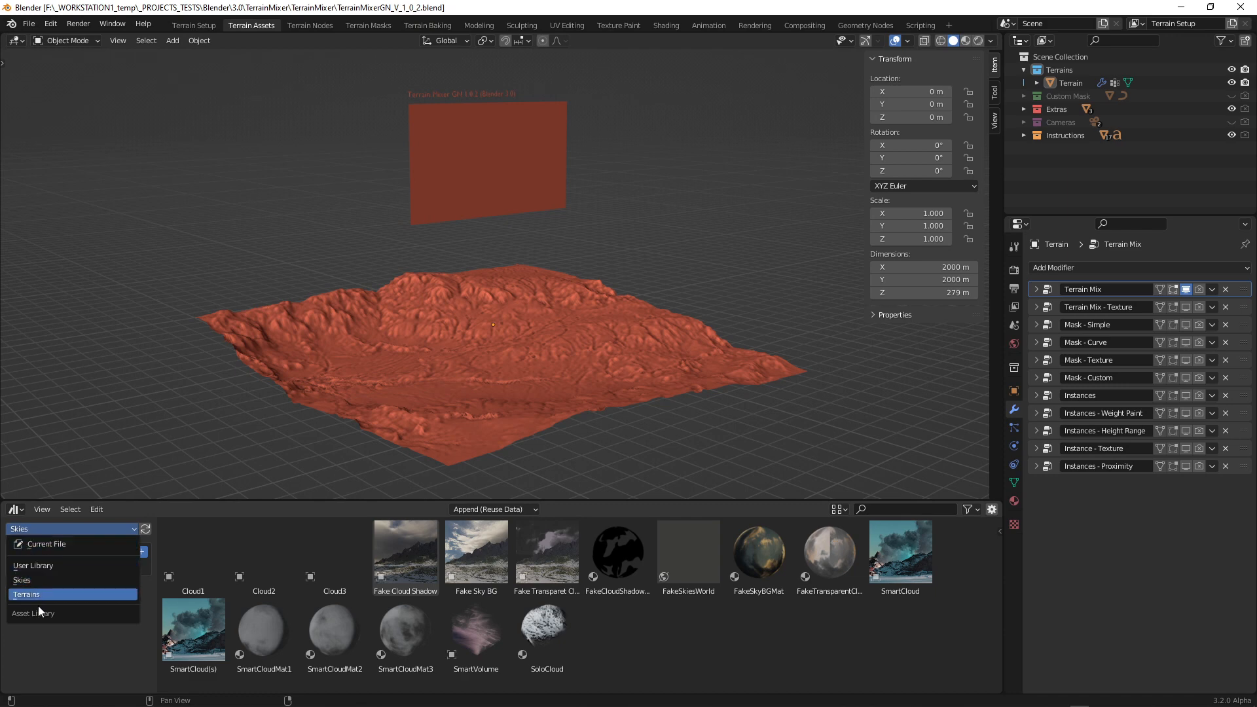
{"action": "left_click", "coordinate": [26, 595]}
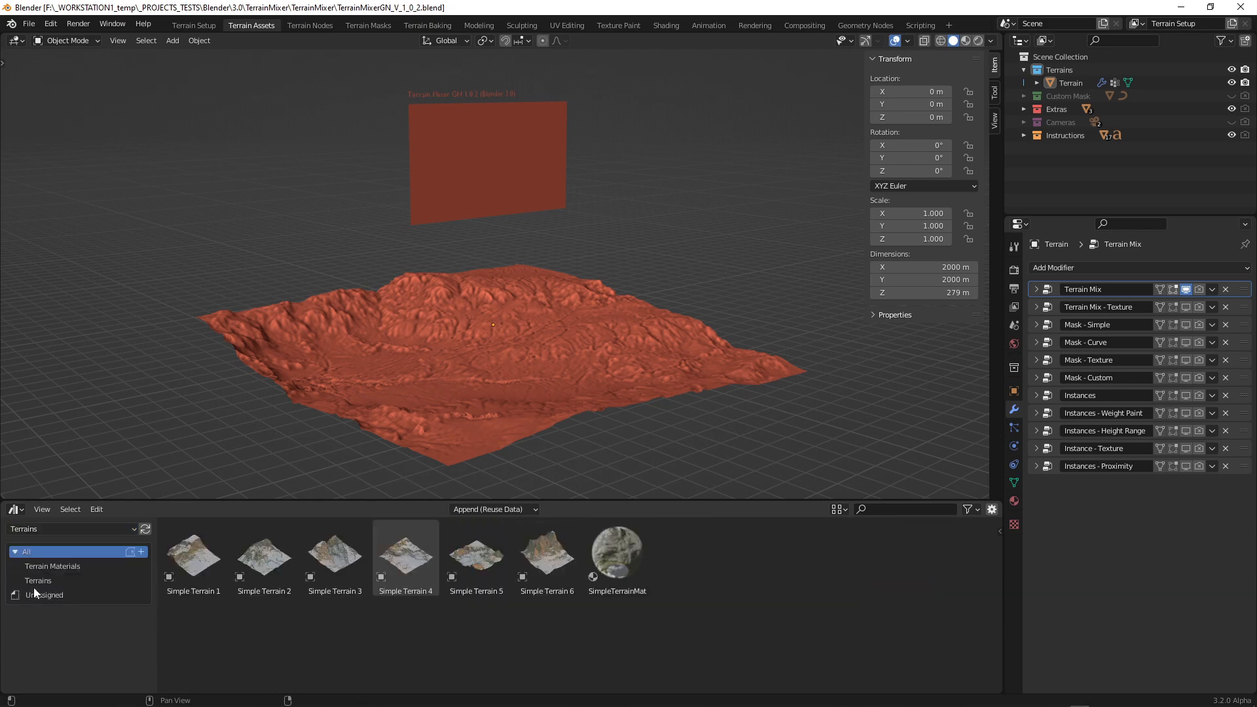
{"action": "left_click", "coordinate": [38, 580]}
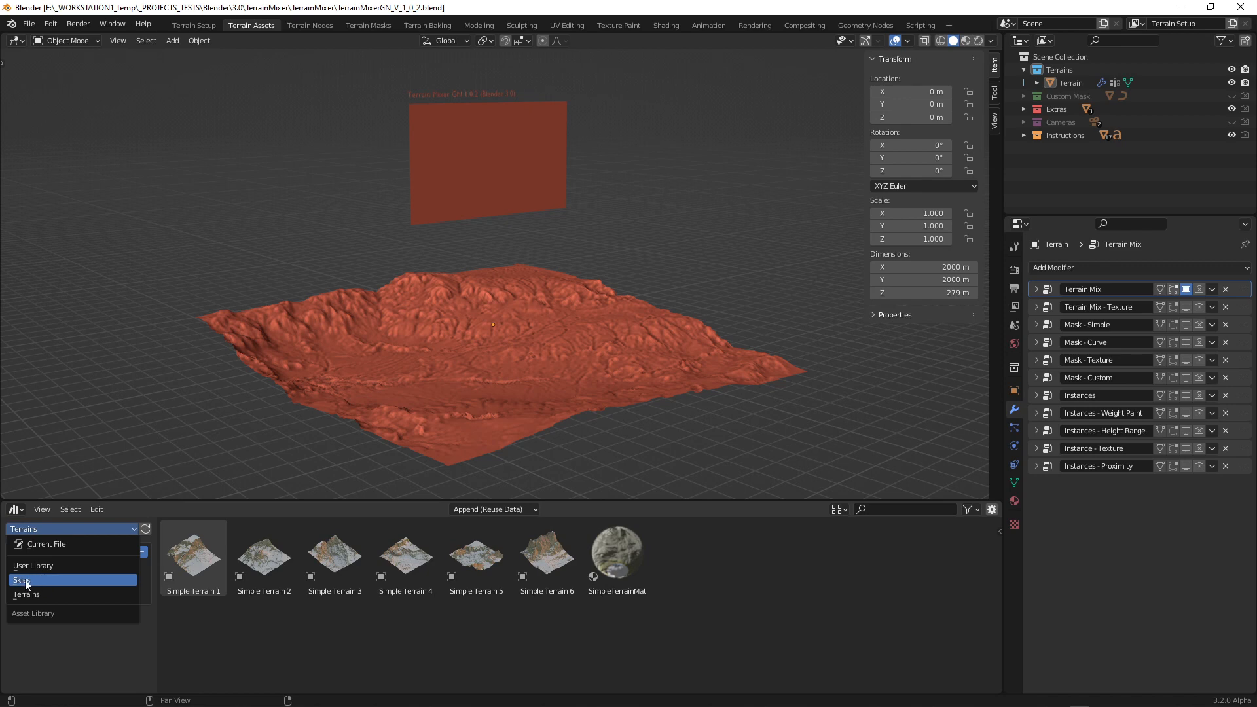
Step: Switch back to the Skies library and drop the SmartVolume fog asset into the scene
{"action": "left_click", "coordinate": [22, 580]}
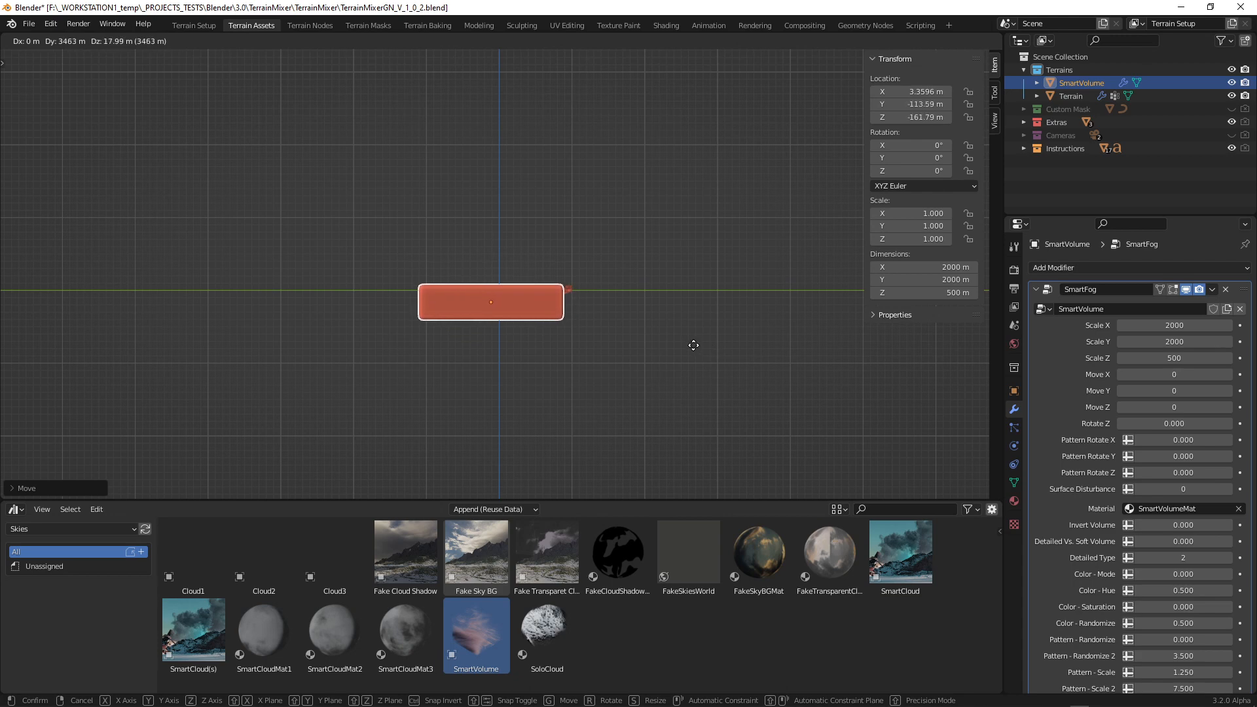
{"action": "left_click", "coordinate": [549, 237]}
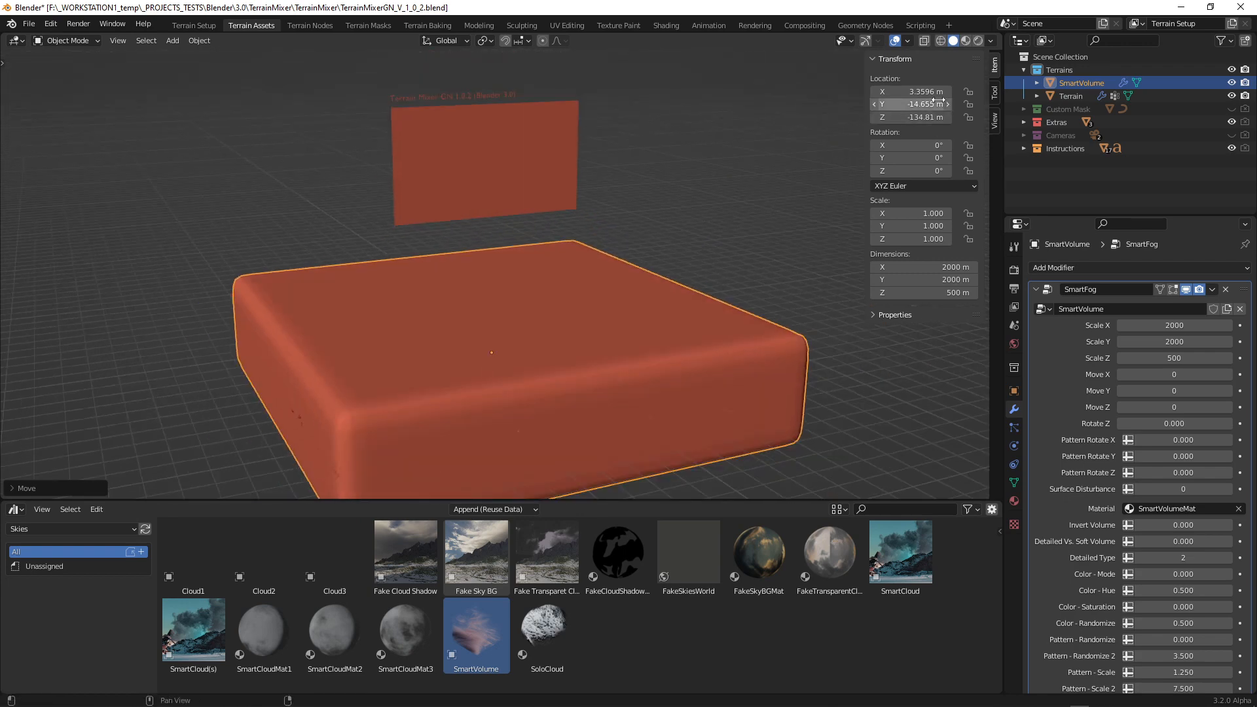
{"action": "left_click", "coordinate": [1057, 122]}
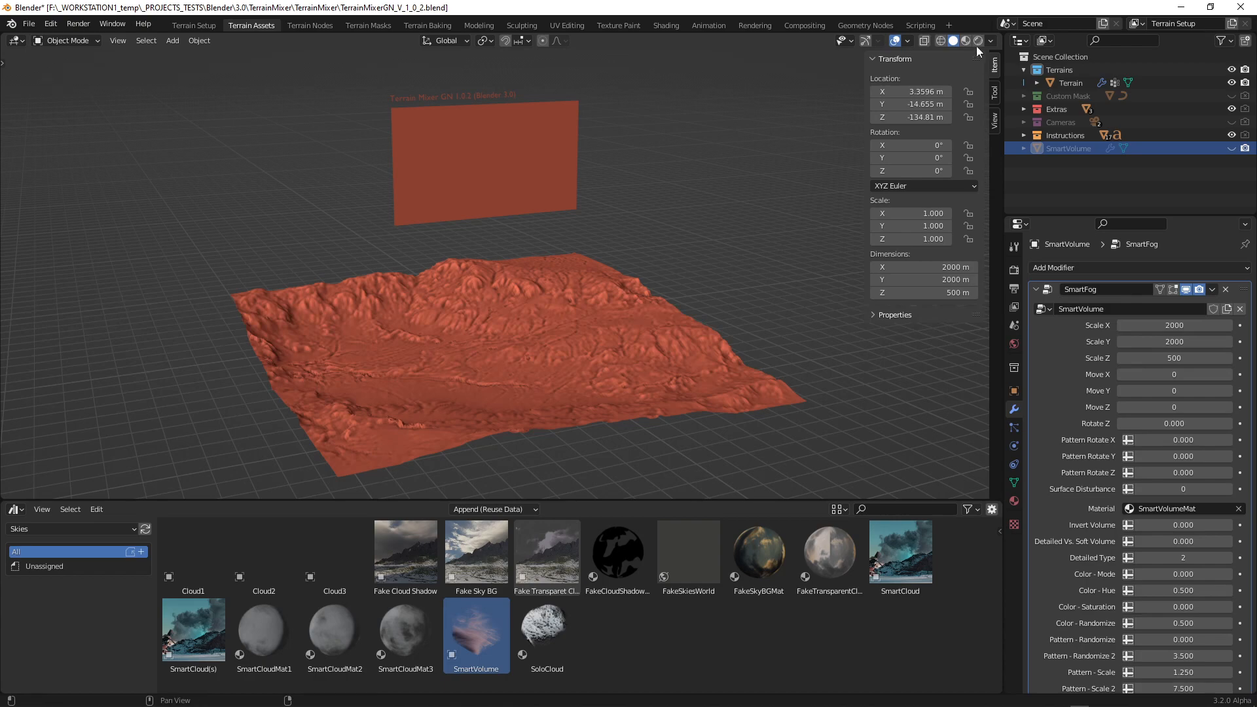
Step: Switch the viewport to Rendered shading to show the snowy terrain with fog
{"action": "left_click", "coordinate": [961, 41]}
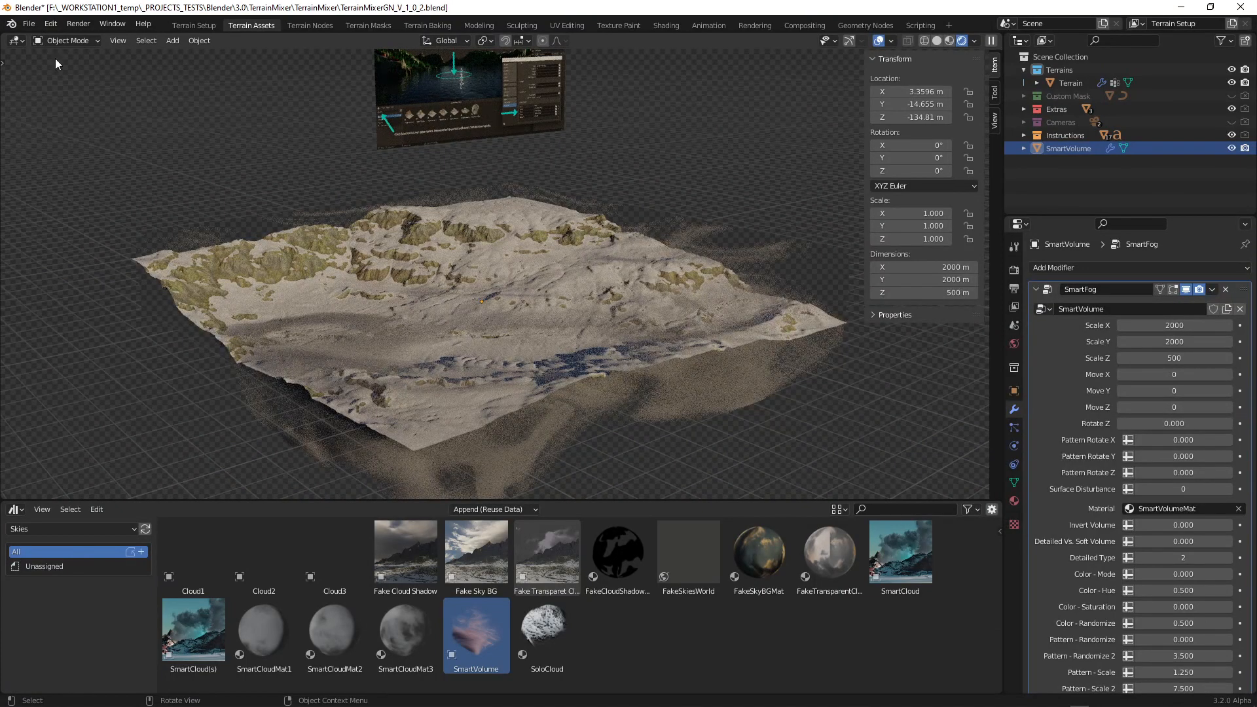
Step: Move to the Terrain Setup workspace to view the fogged terrain there
{"action": "left_click", "coordinate": [193, 25]}
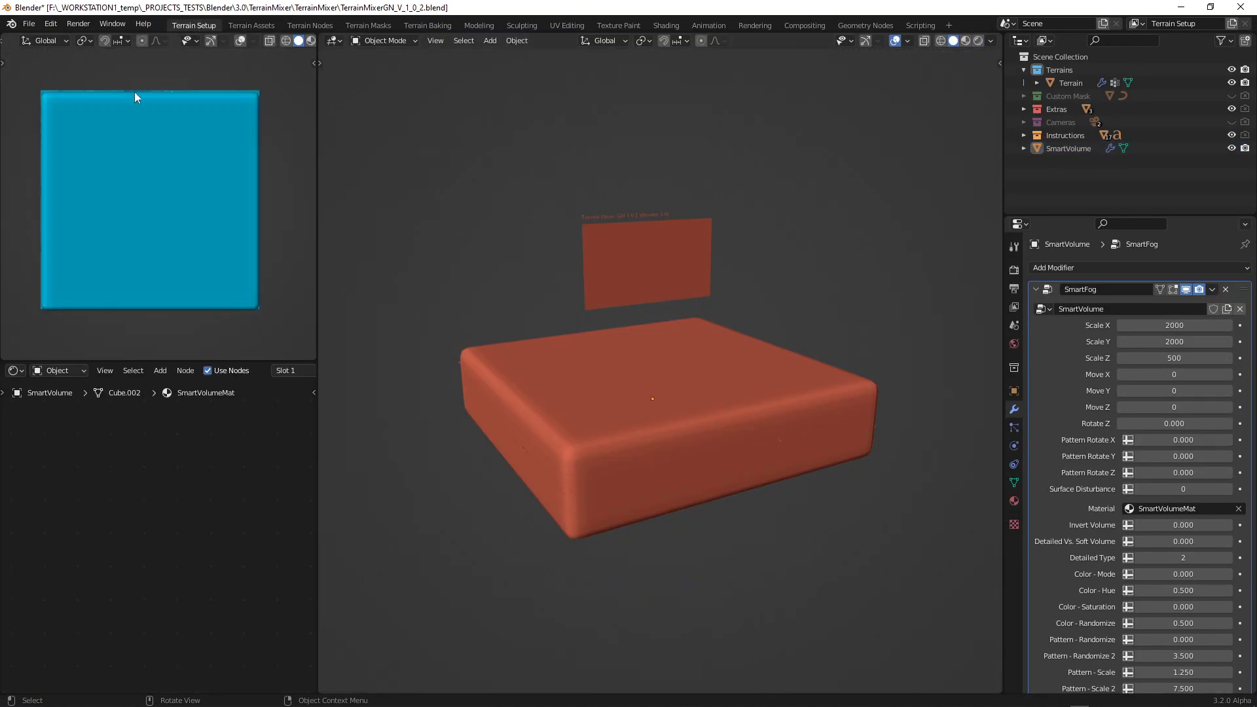
{"action": "mouse_move", "coordinate": [904, 83]}
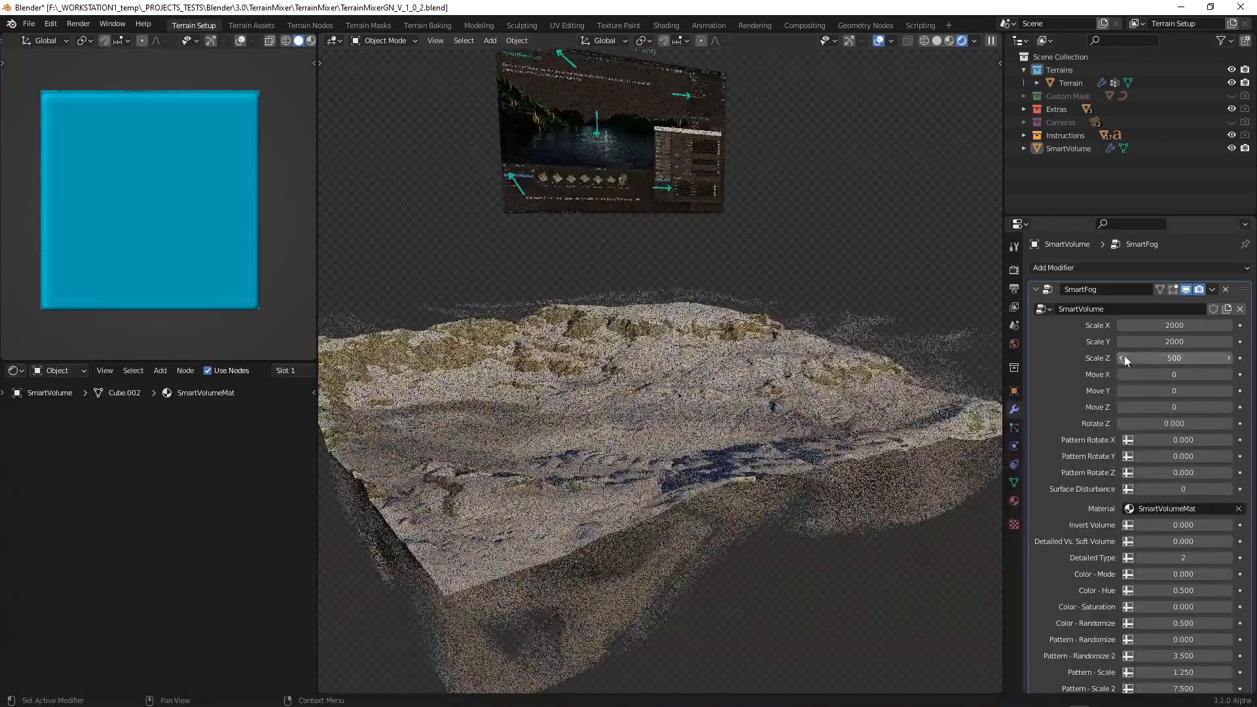
Step: Scroll through the SmartFog modifier settings to reach the Scale Y 2110 and Scale Z 2205 sliders
{"action": "scroll", "scroll_direction": "down", "scroll_amount": 3}
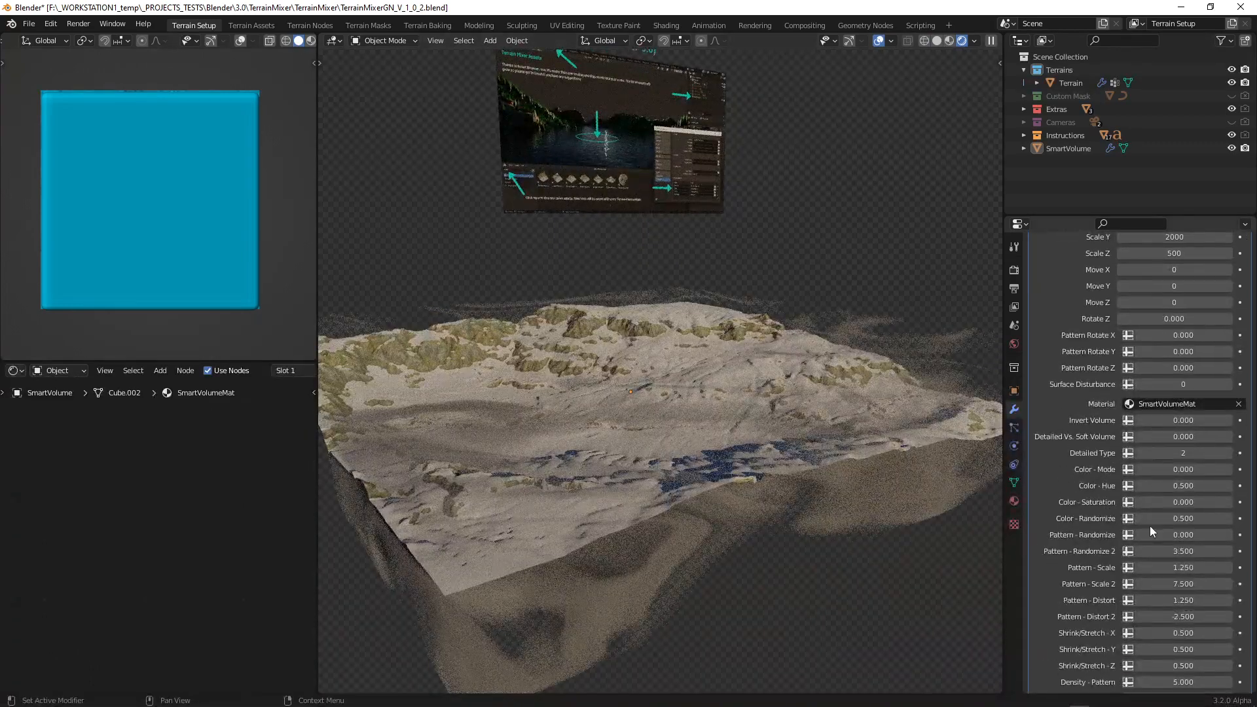
{"action": "scroll", "scroll_direction": "down", "scroll_amount": 3}
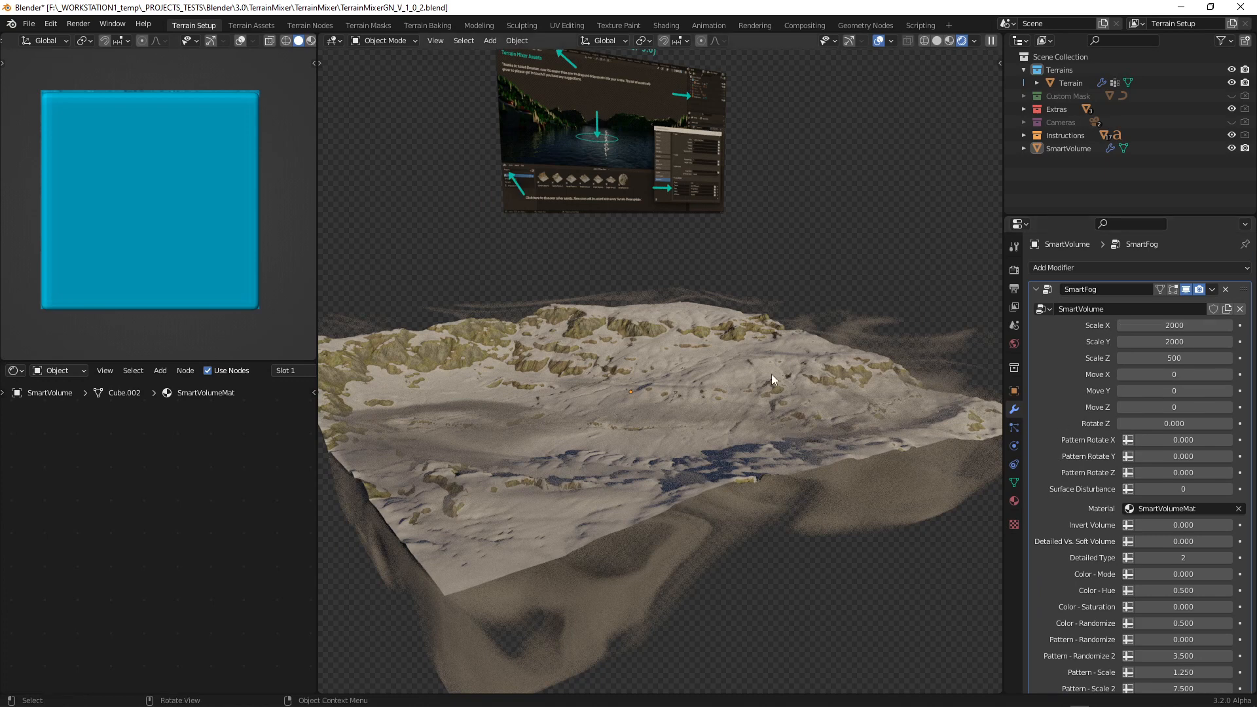
{"action": "mouse_move", "coordinate": [817, 396]}
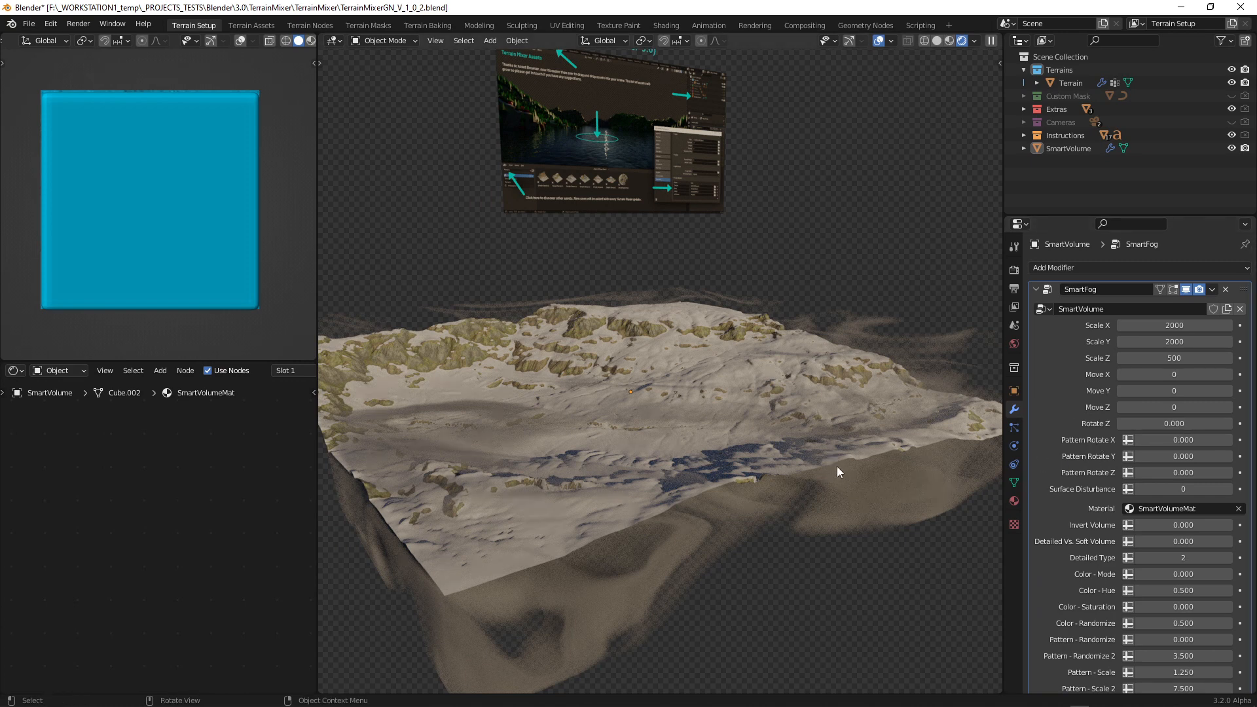
{"action": "mouse_move", "coordinate": [879, 379]}
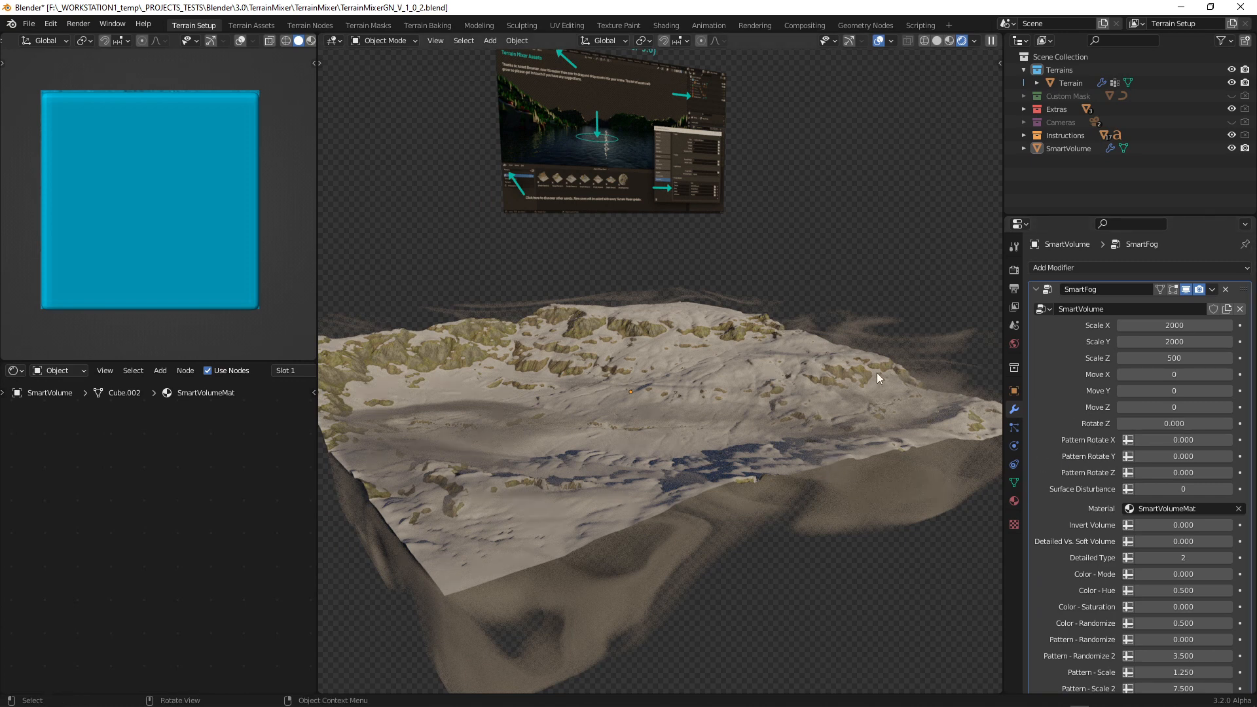
{"action": "mouse_move", "coordinate": [809, 421]}
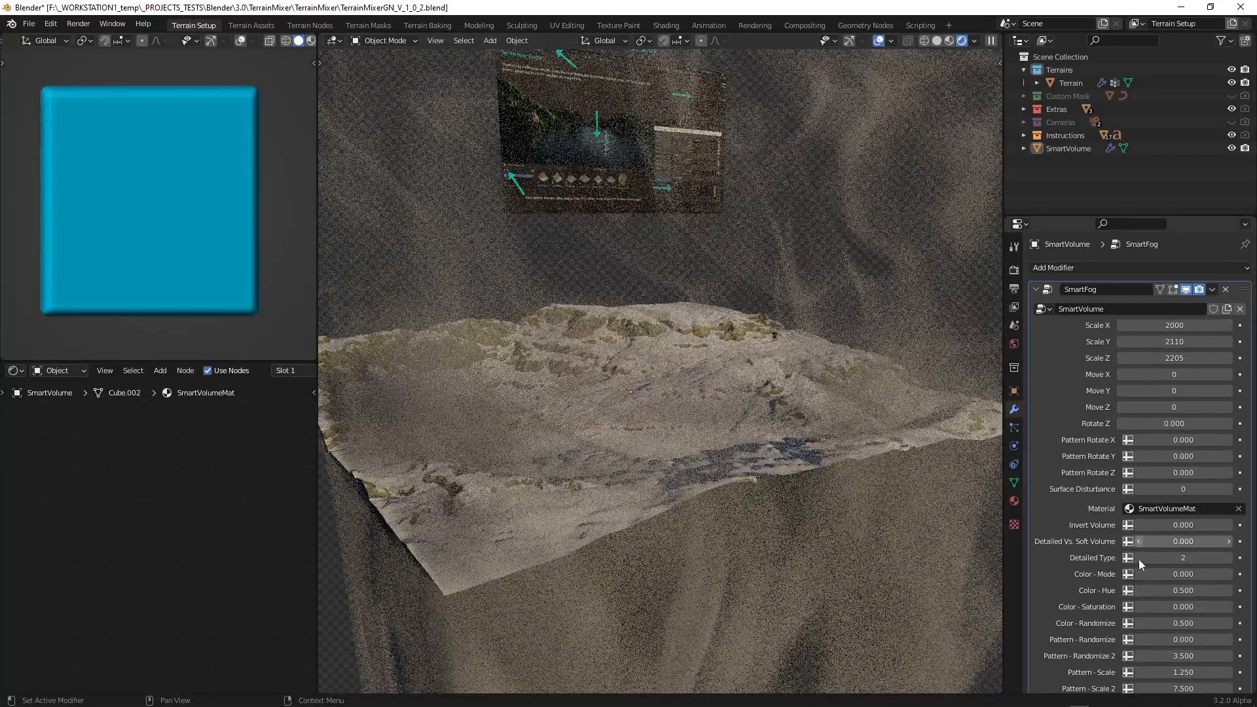
{"action": "scroll", "scroll_direction": "down", "scroll_amount": 3}
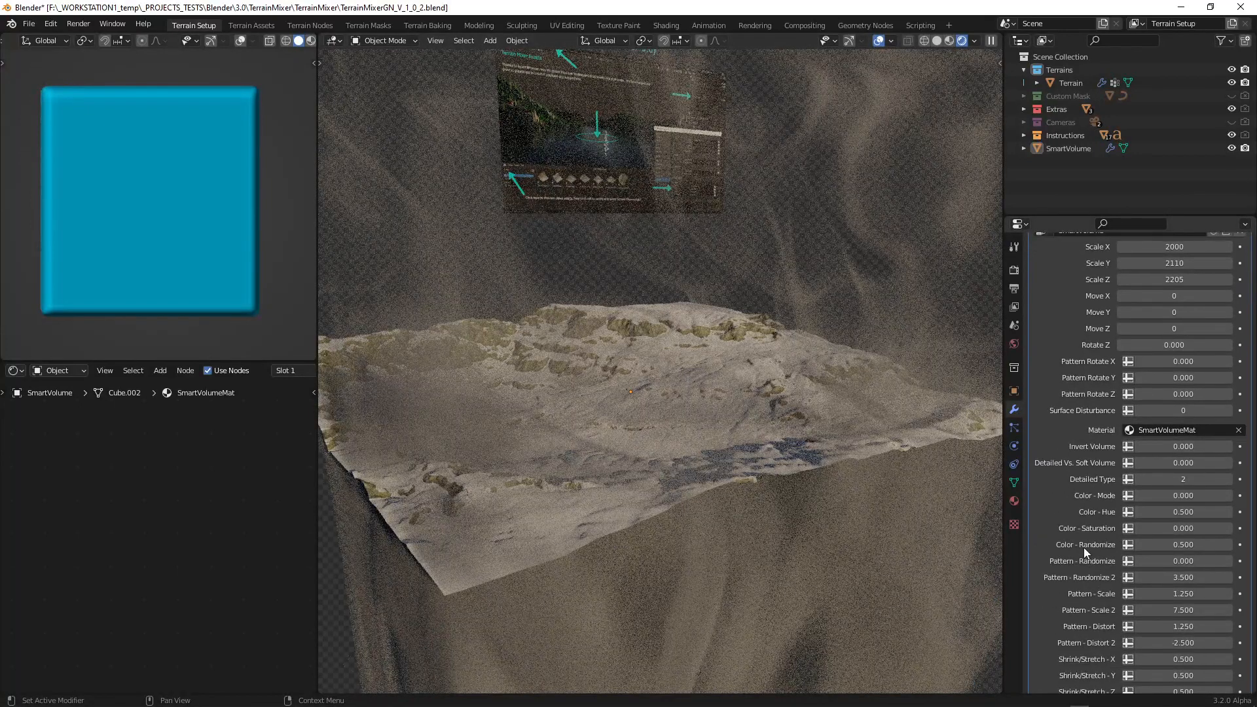